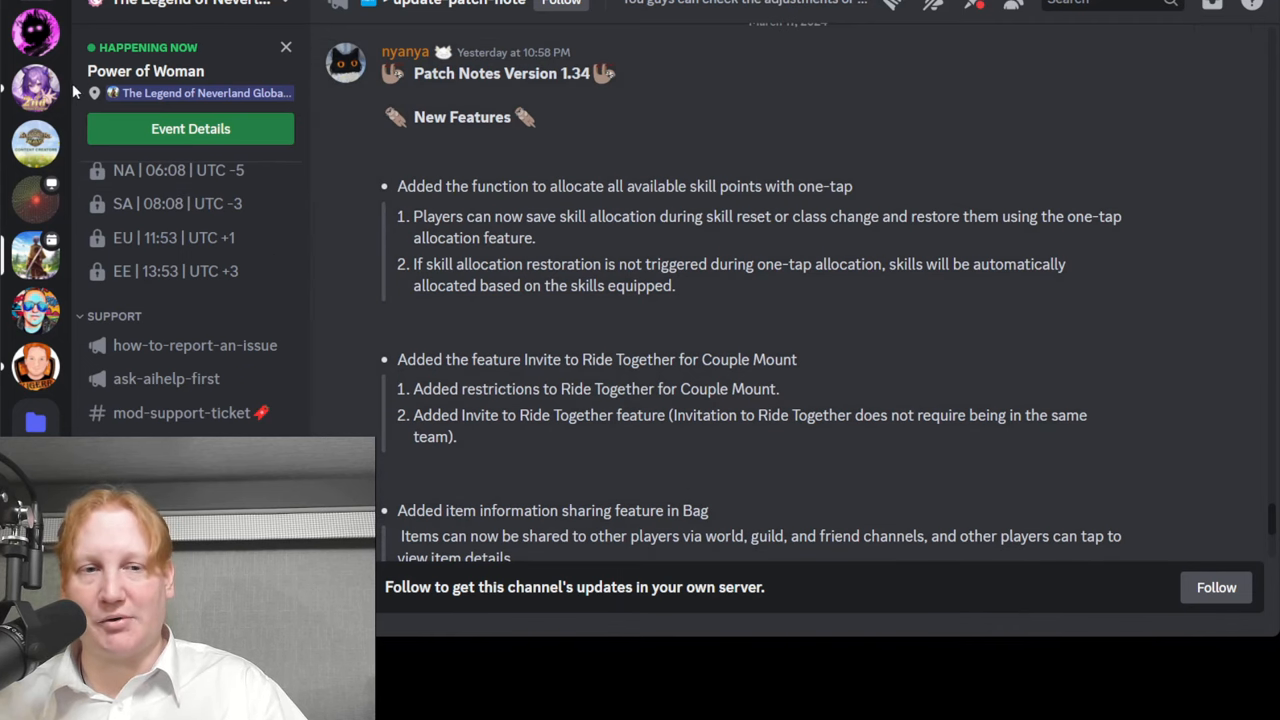
pyautogui.moveTo(92, 136)
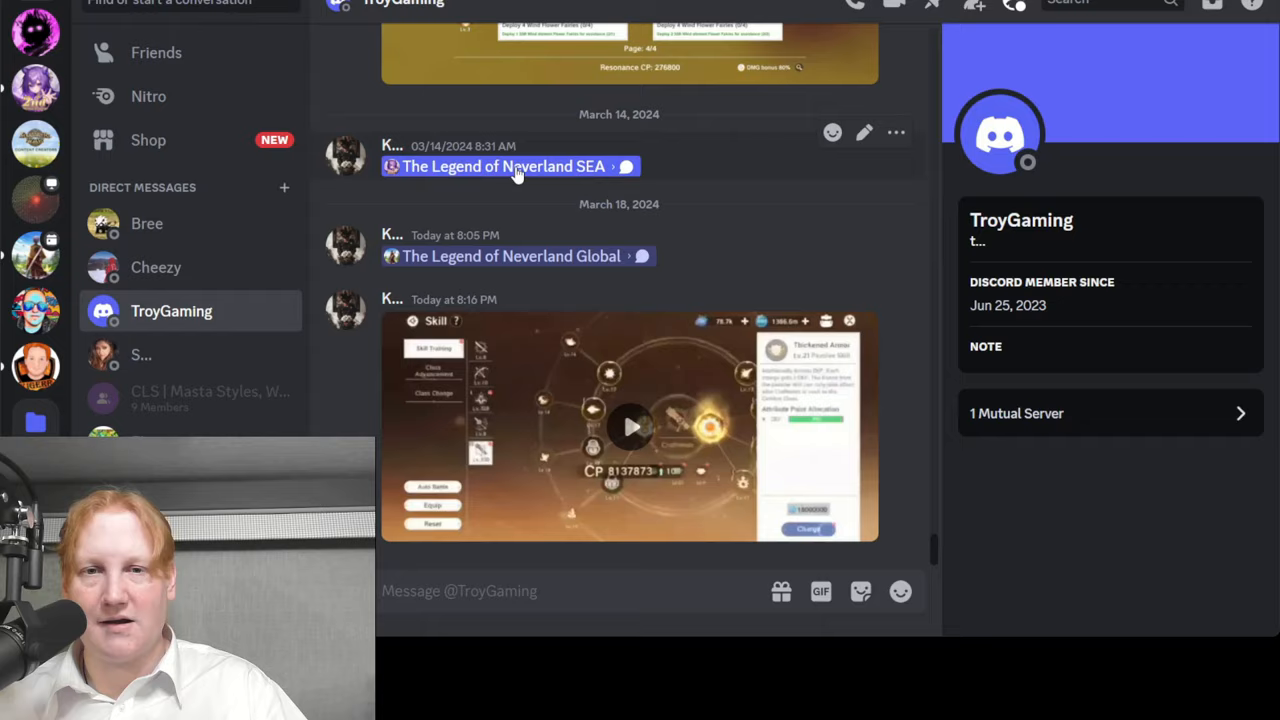
# Browse down through the Legend of Neverland announcement posts toward the shared conversation
pyautogui.click(504, 166)
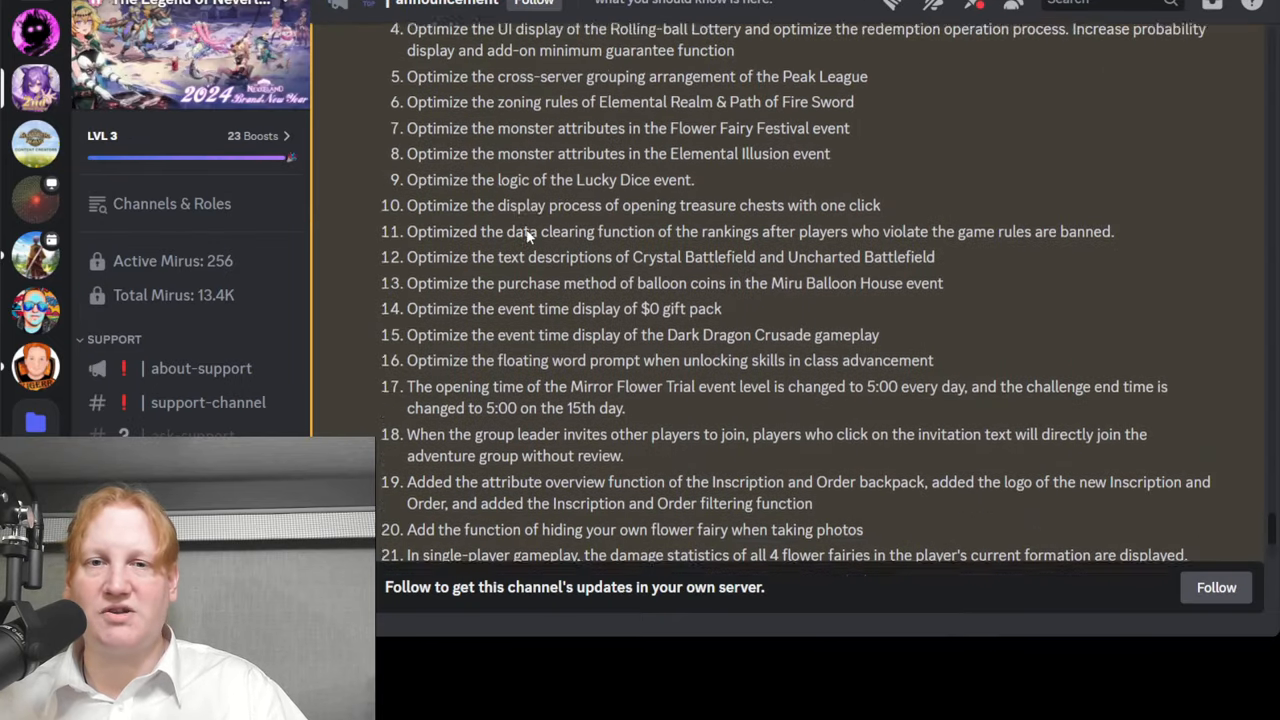
pyautogui.scroll(-3)
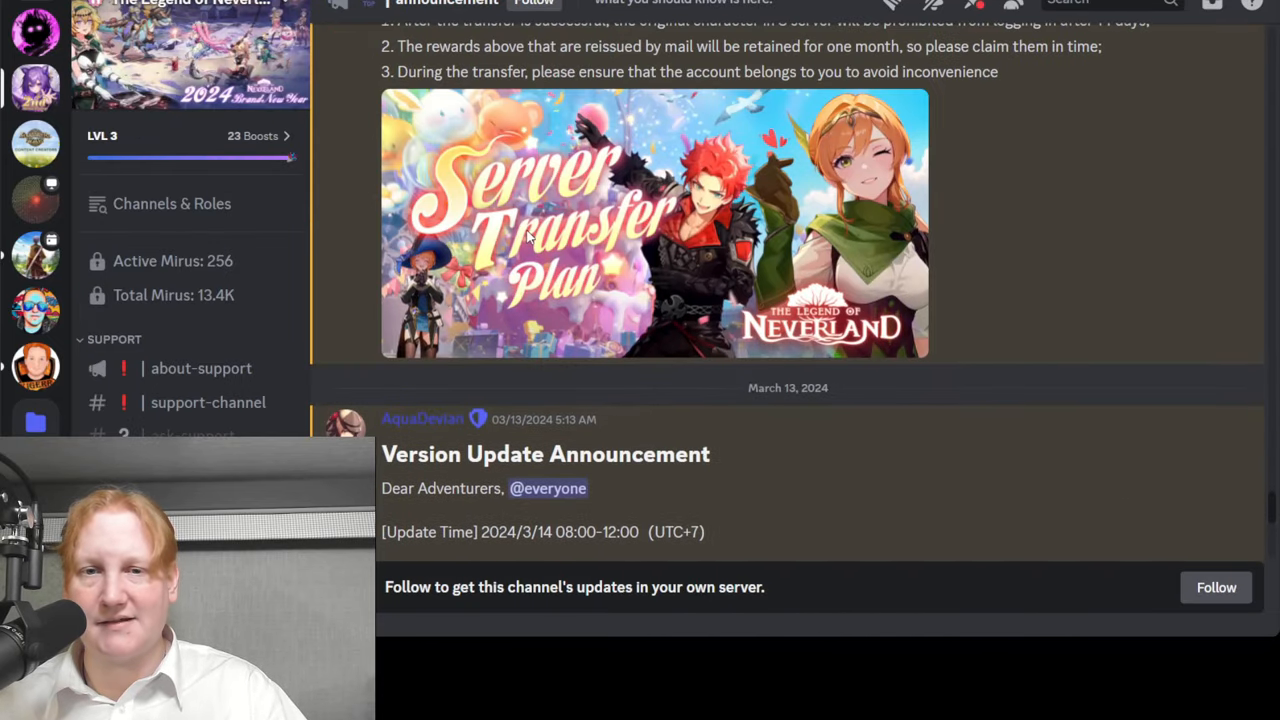
pyautogui.scroll(-3)
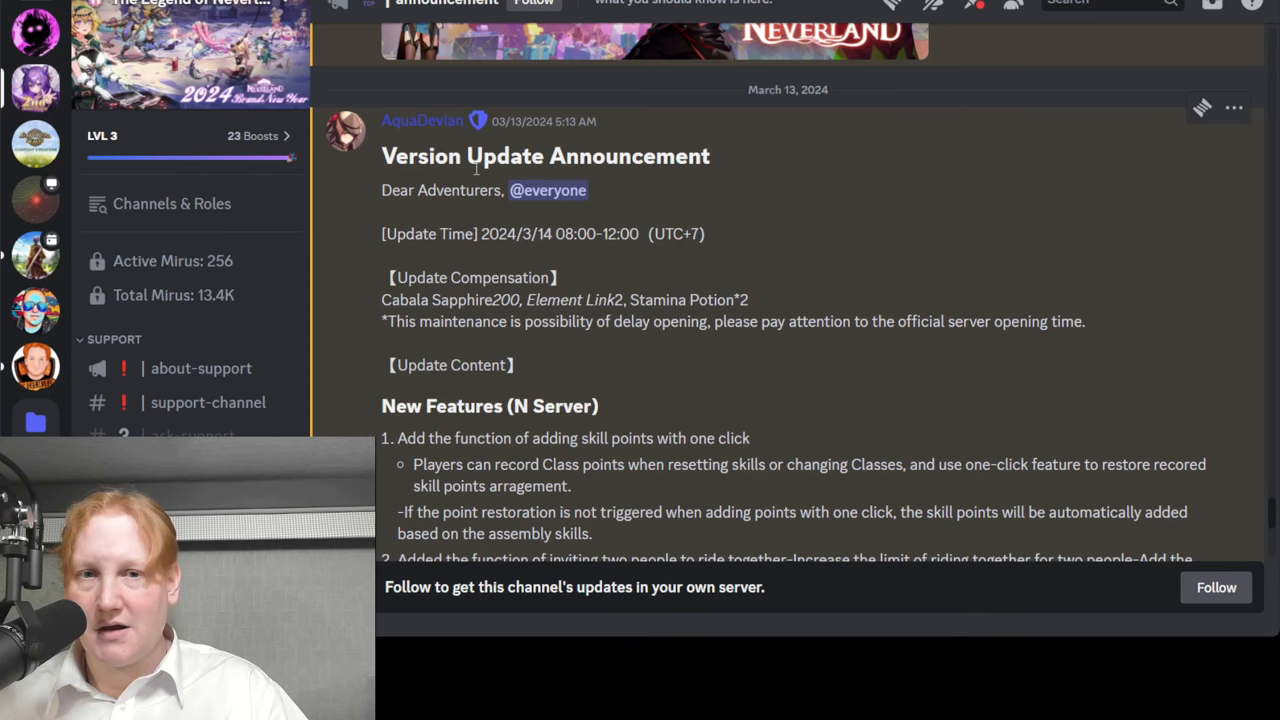
pyautogui.scroll(-3)
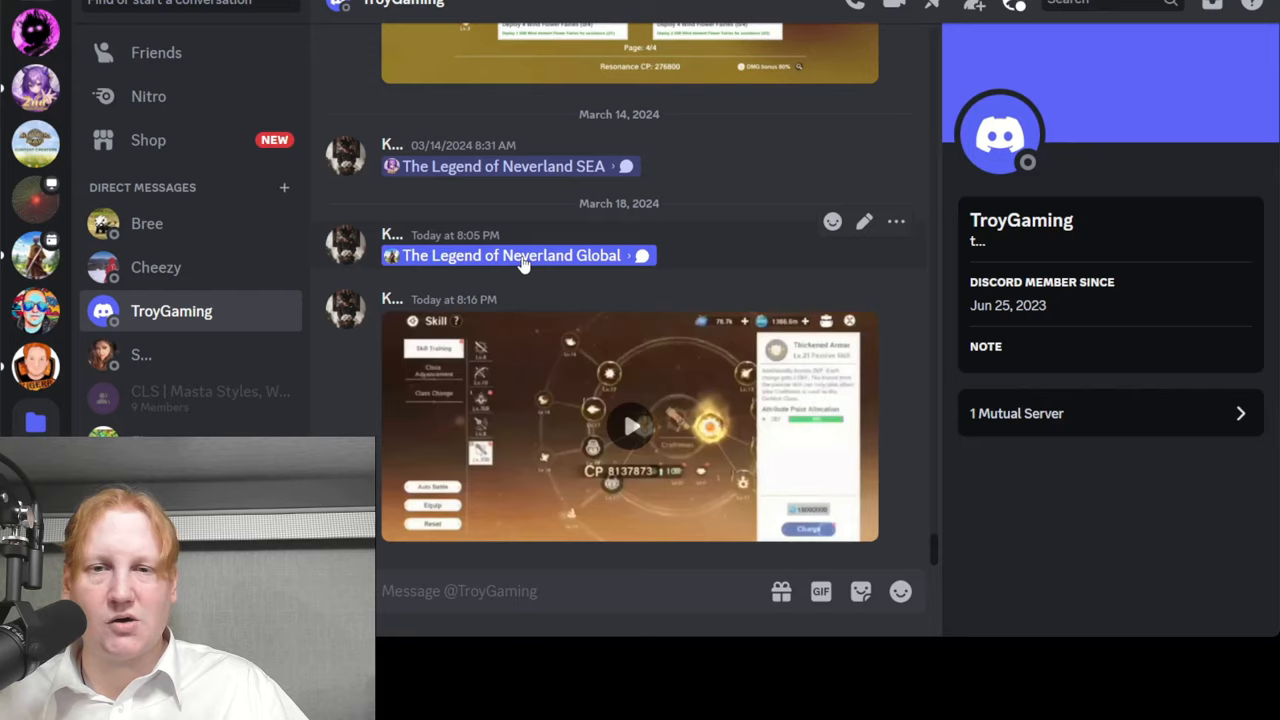
# Read the Patch Notes Version 1.34 post on skill allocation, mount riding and bag sharing
pyautogui.click(512, 256)
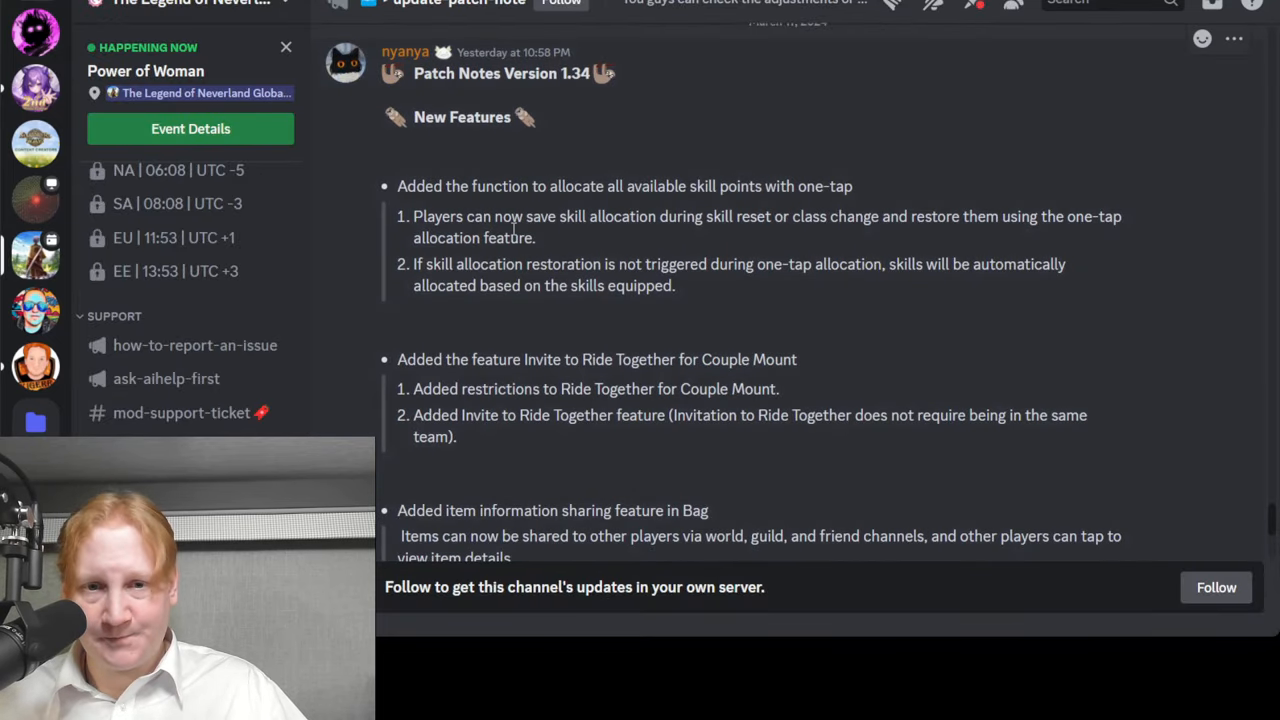
pyautogui.scroll(-3)
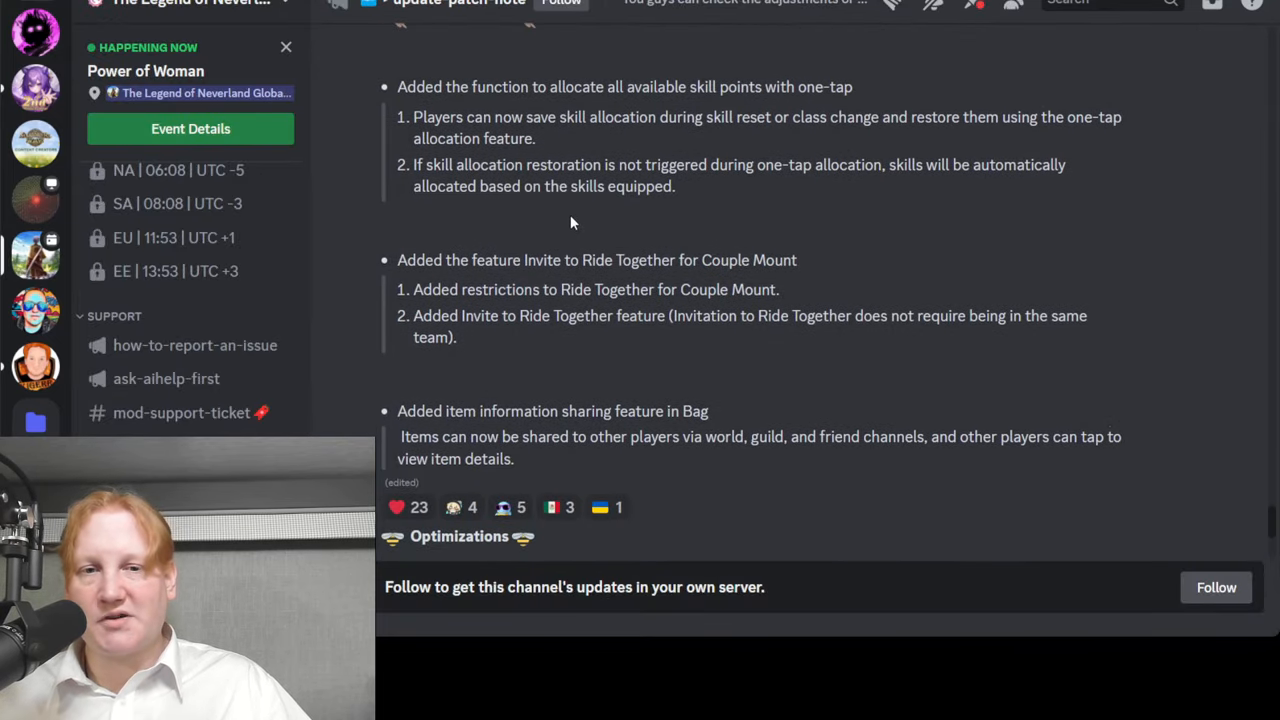
pyautogui.moveTo(576, 340)
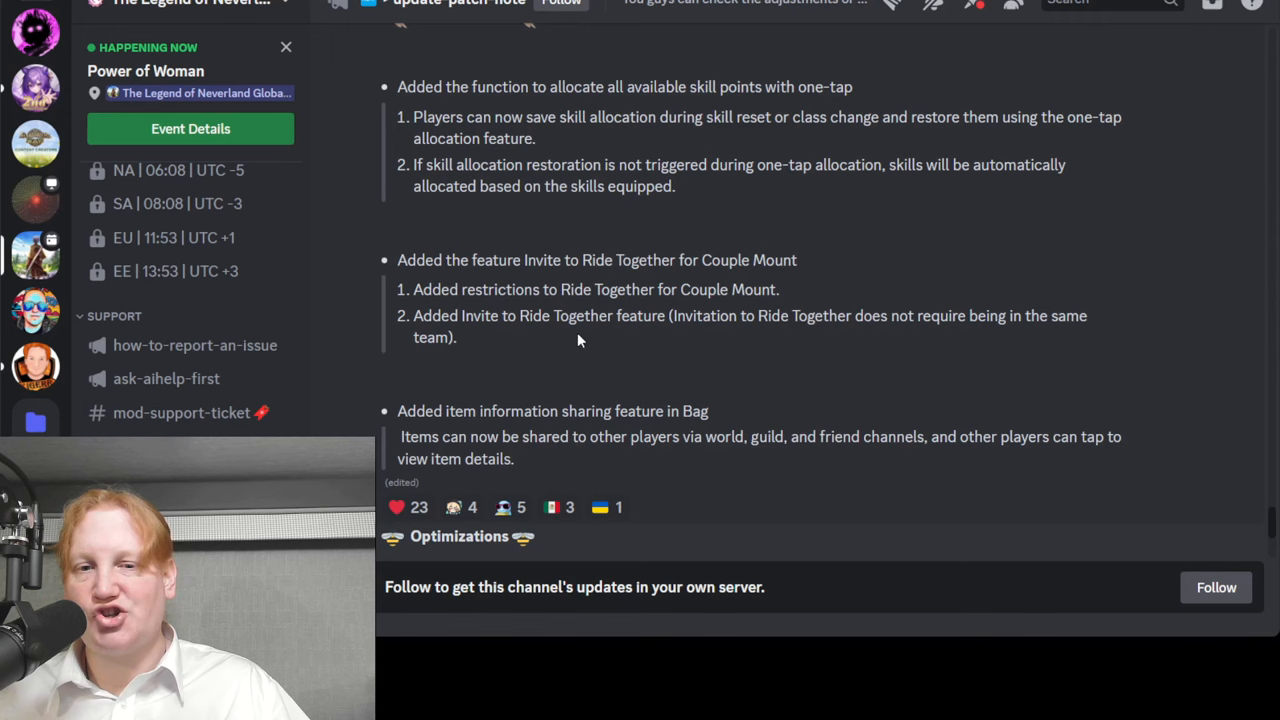
pyautogui.scroll(-3)
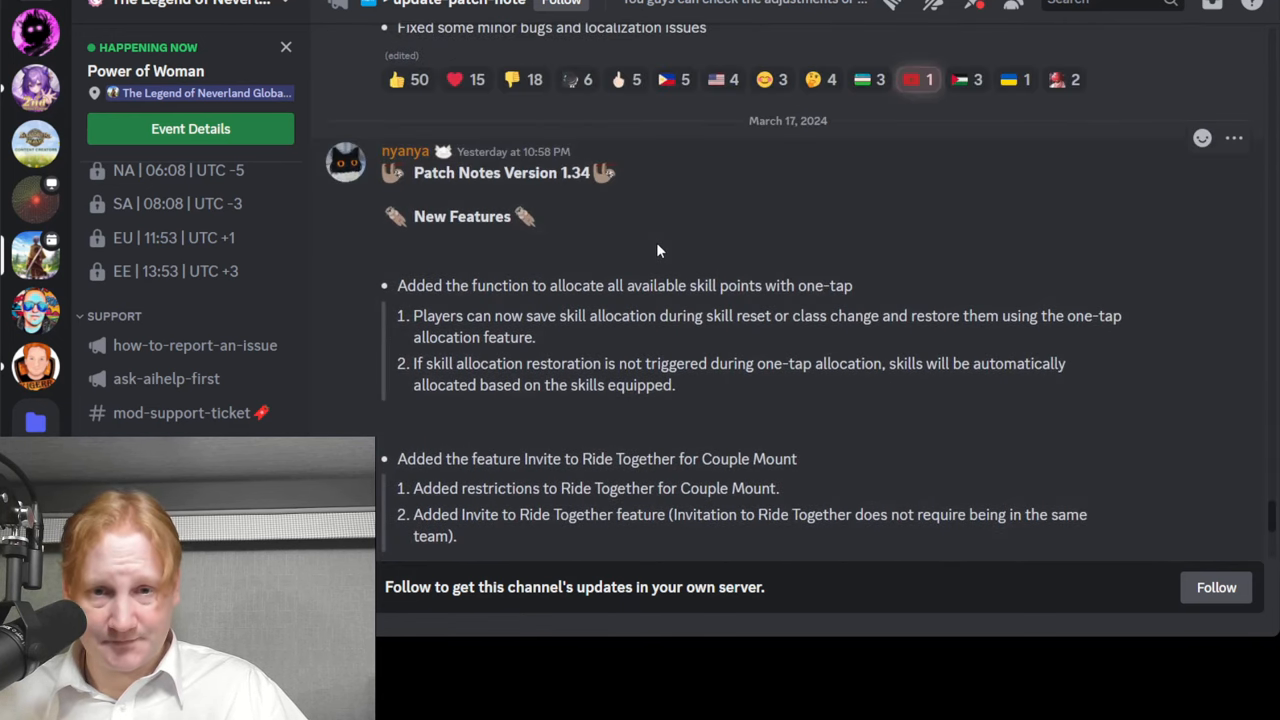
pyautogui.scroll(-3)
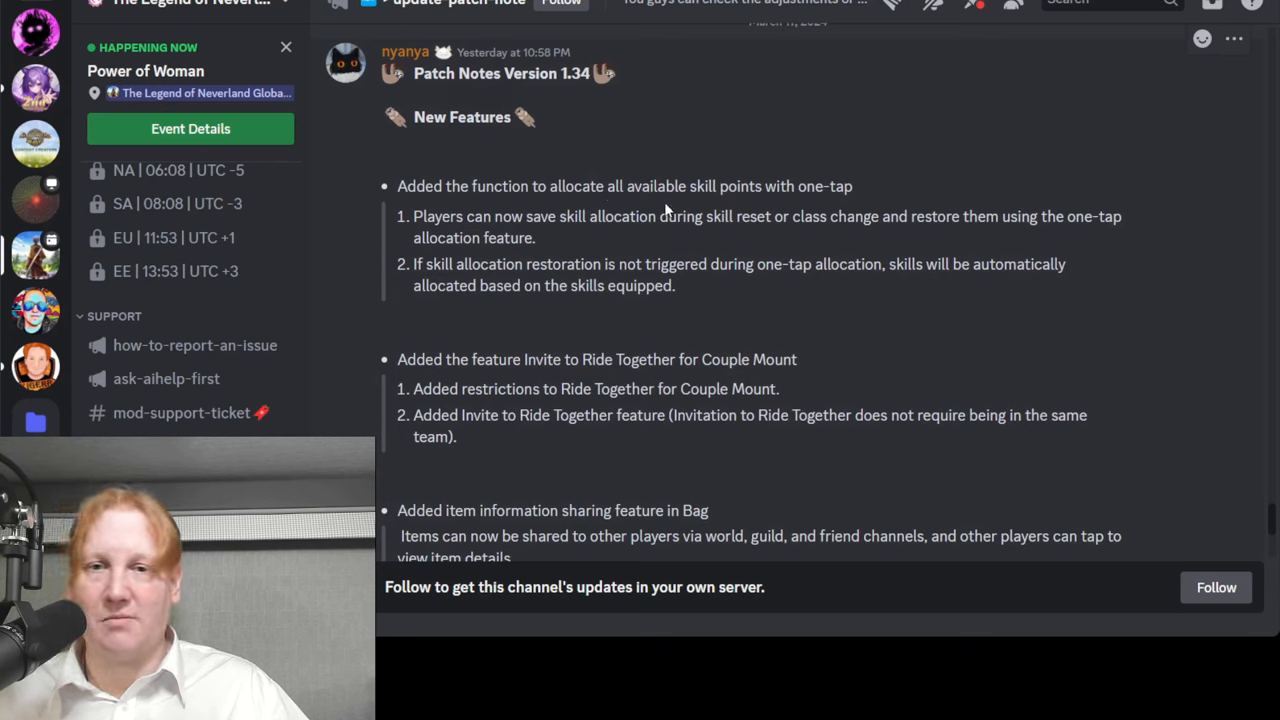
pyautogui.moveTo(836, 236)
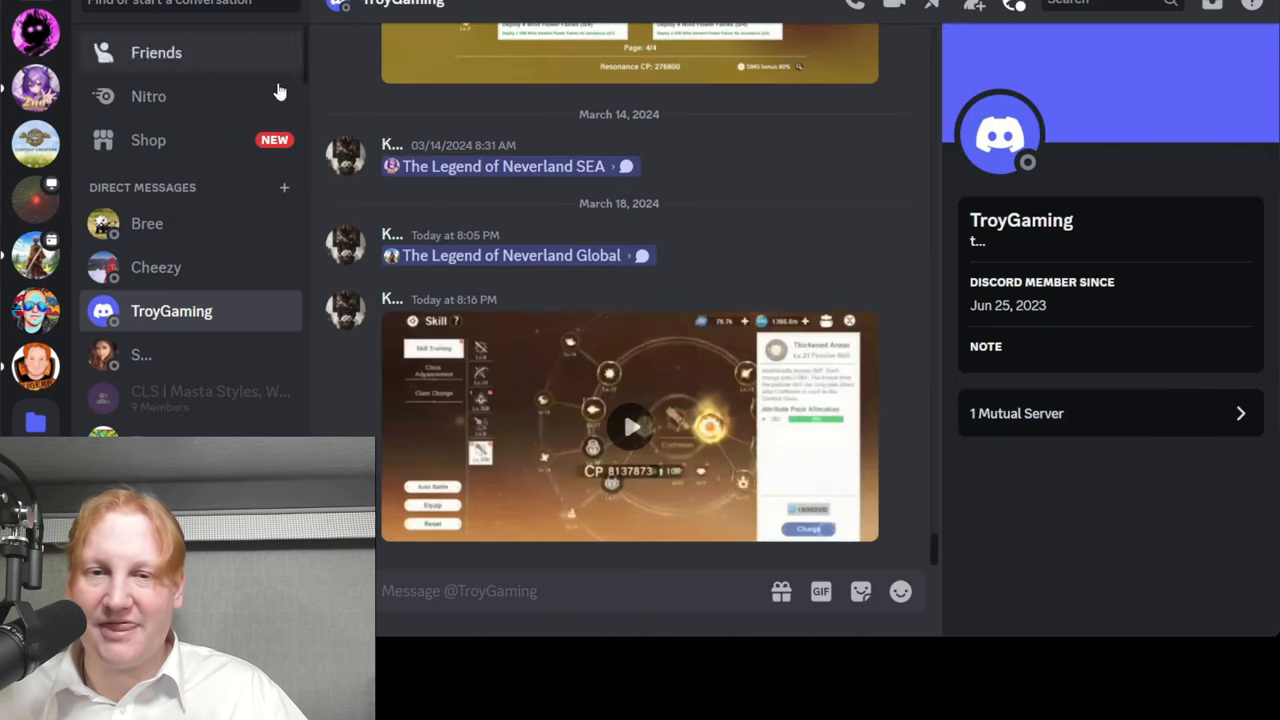
# Watch the shared clip full screen as Thickened Armor charges from Lv.21 to Lv.22
pyautogui.click(630, 428)
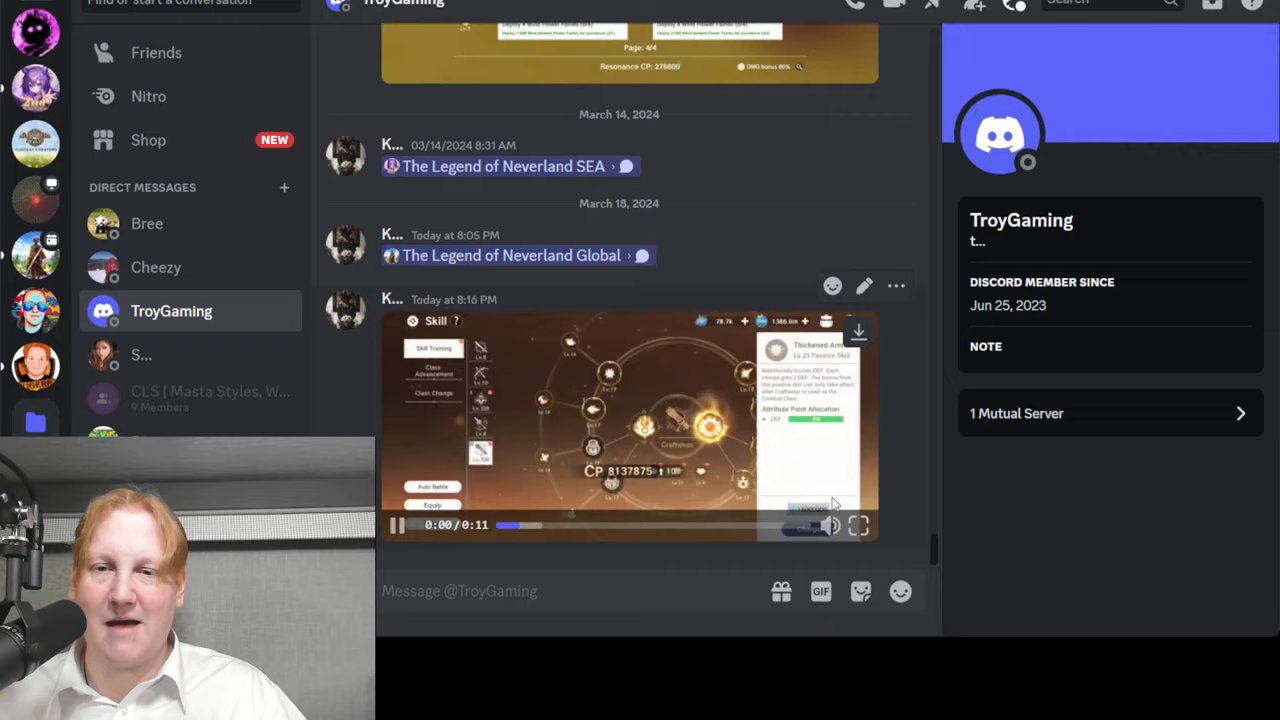
pyautogui.click(858, 524)
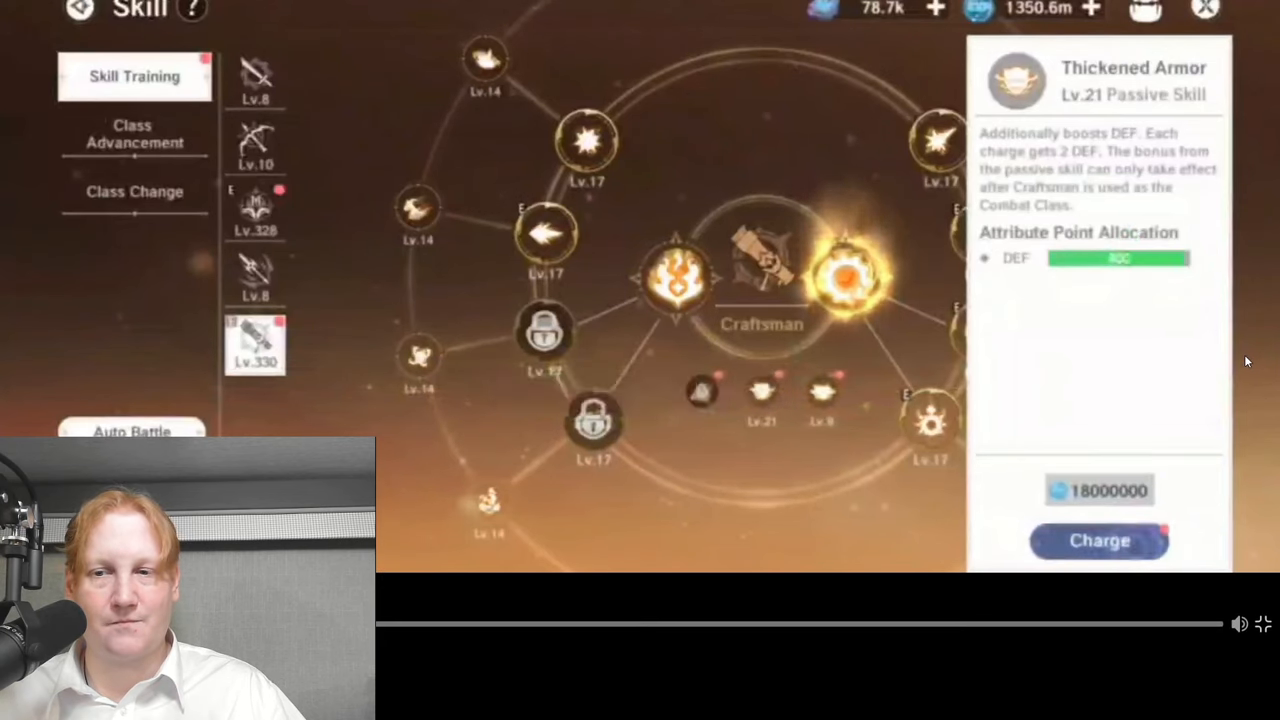
pyautogui.click(1098, 540)
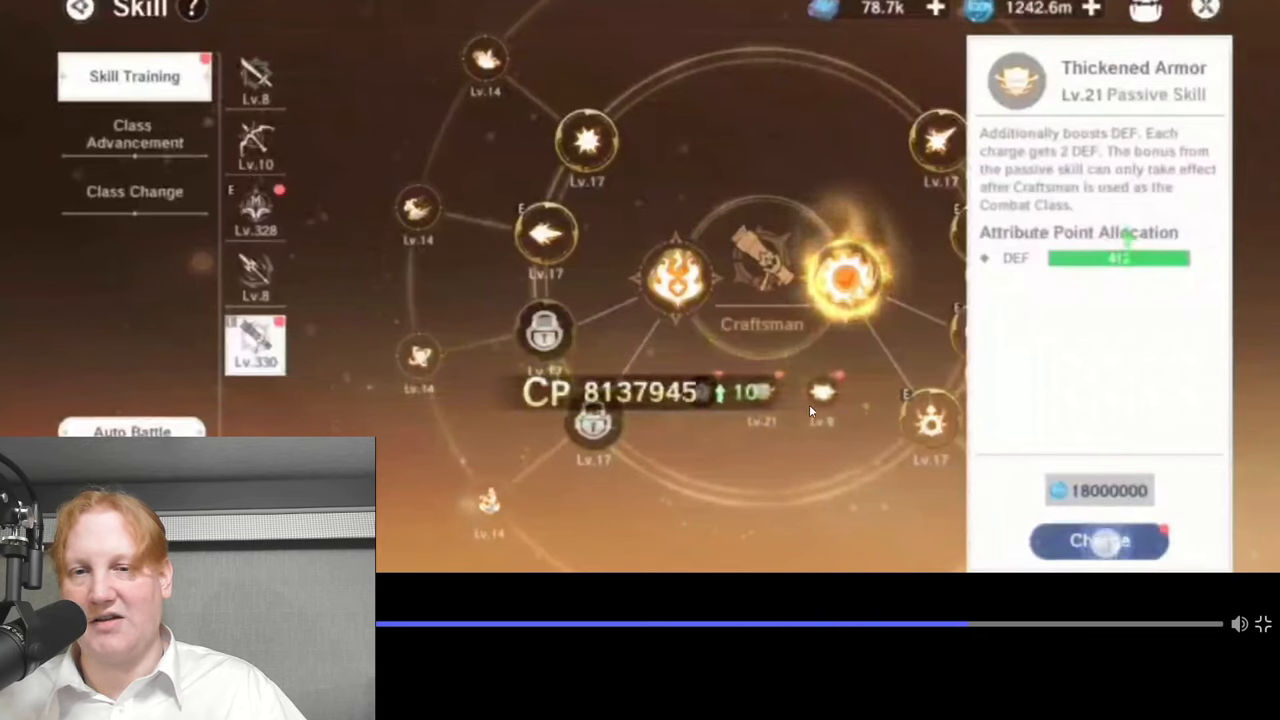
pyautogui.click(1100, 540)
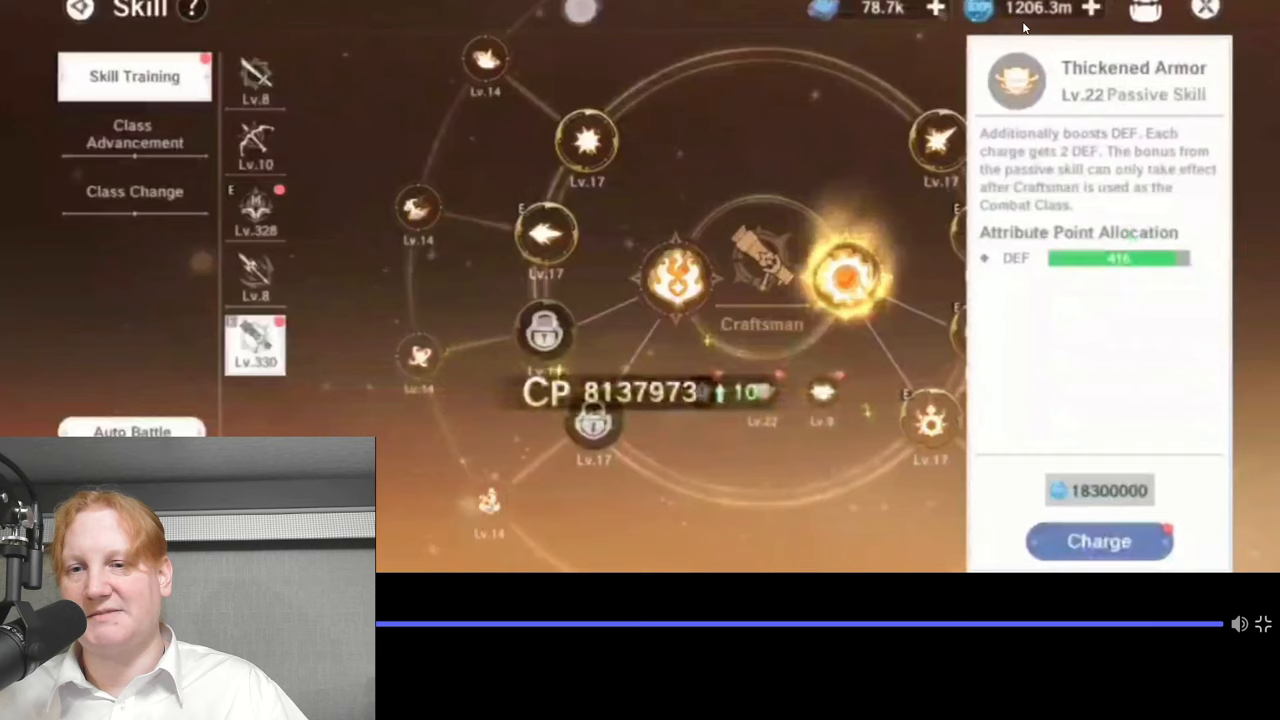
pyautogui.moveTo(944, 114)
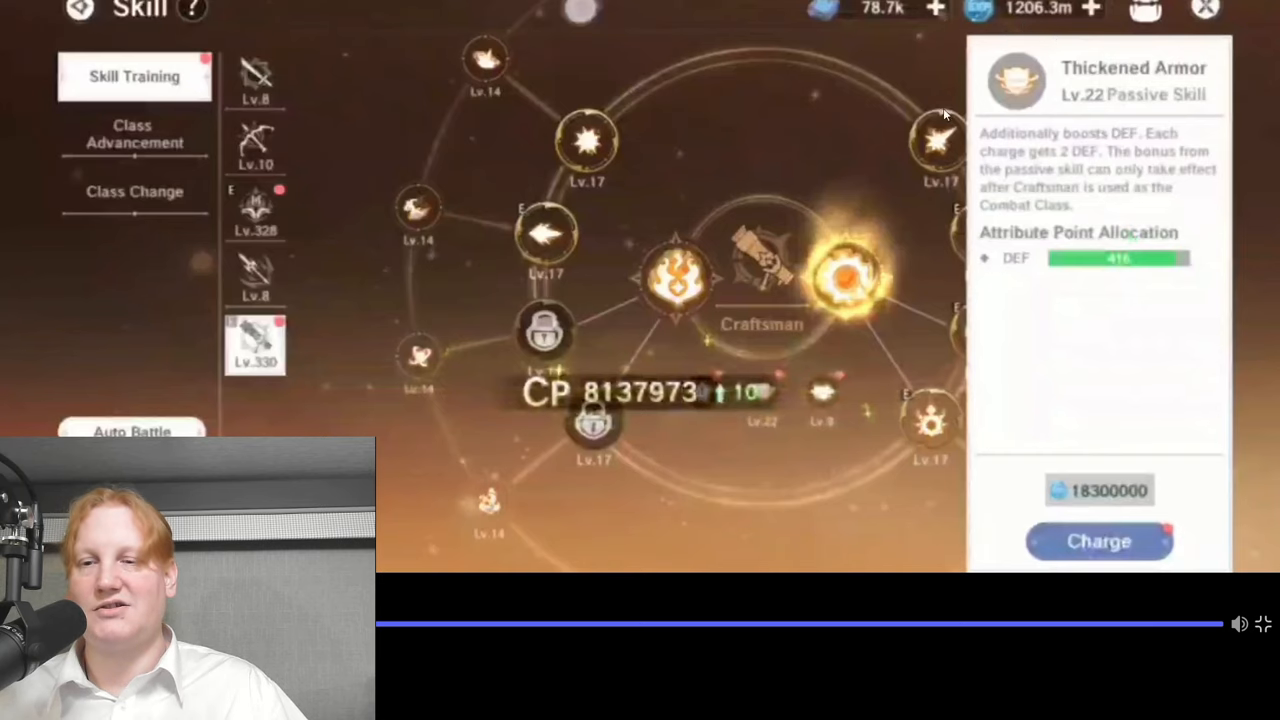
pyautogui.click(1098, 540)
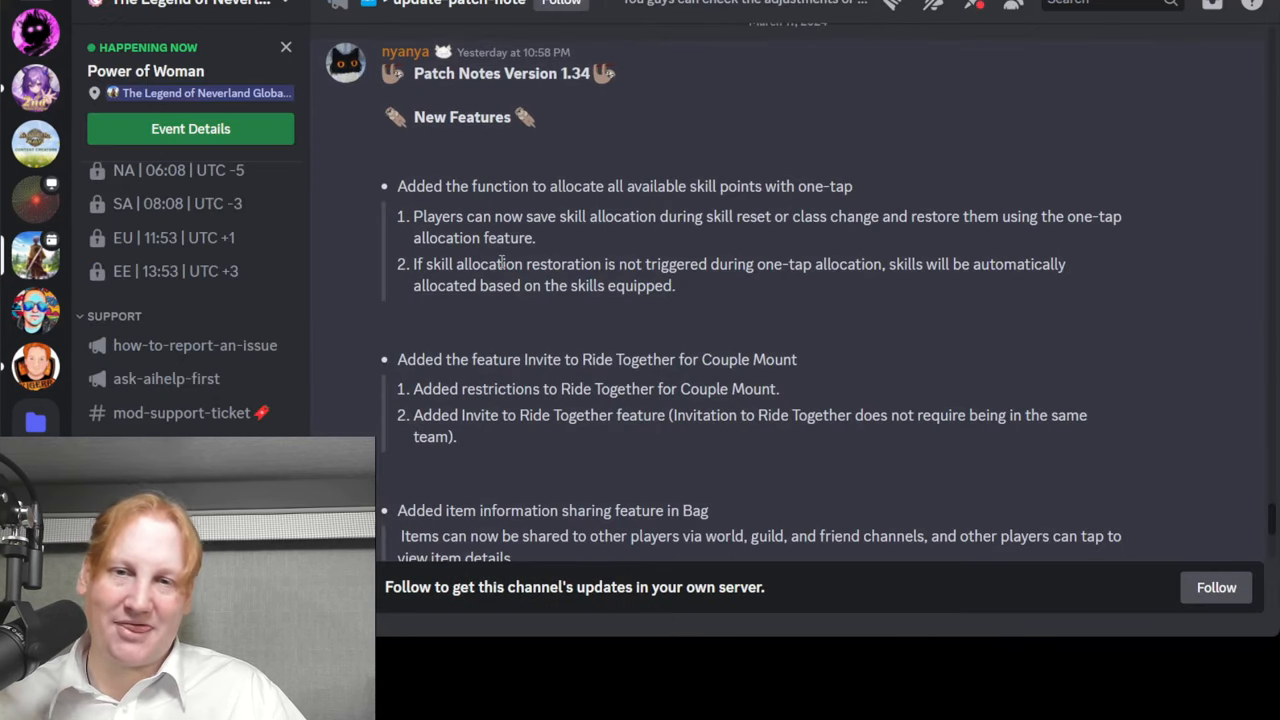
pyautogui.moveTo(570, 326)
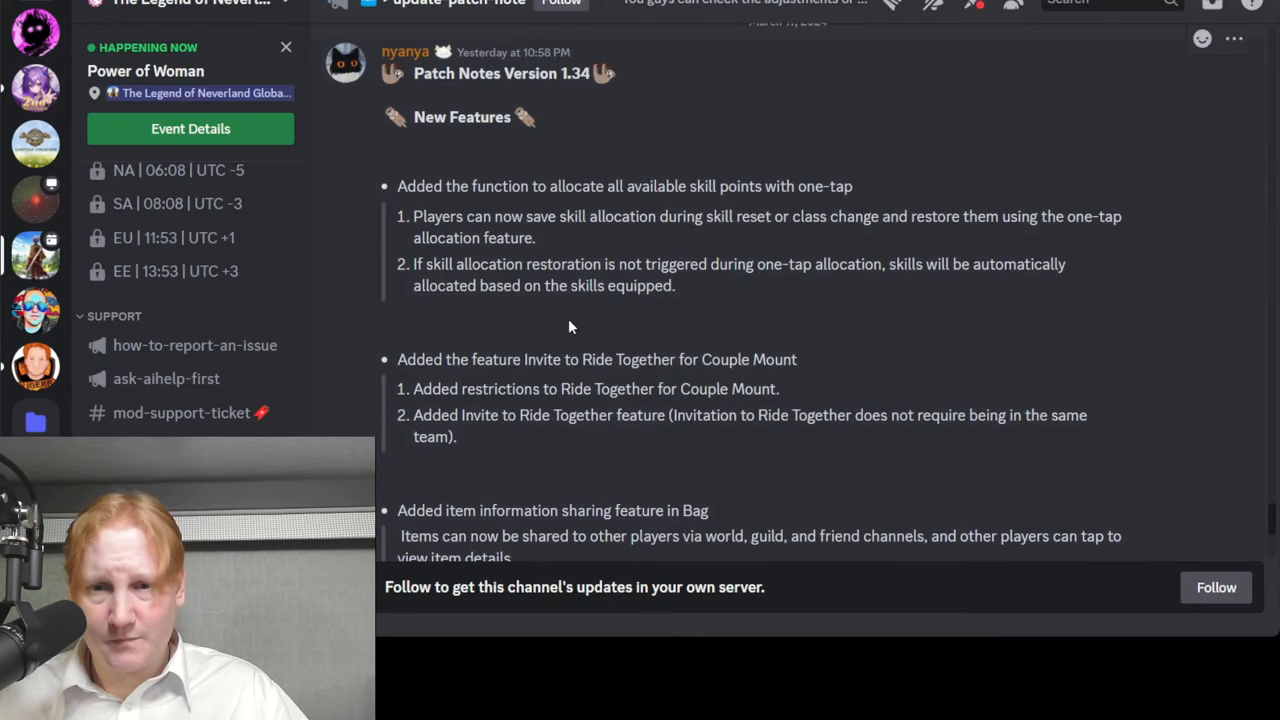
# Scroll the Patch Notes 1.34 post past New Features to the Optimizations list
pyautogui.scroll(-3)
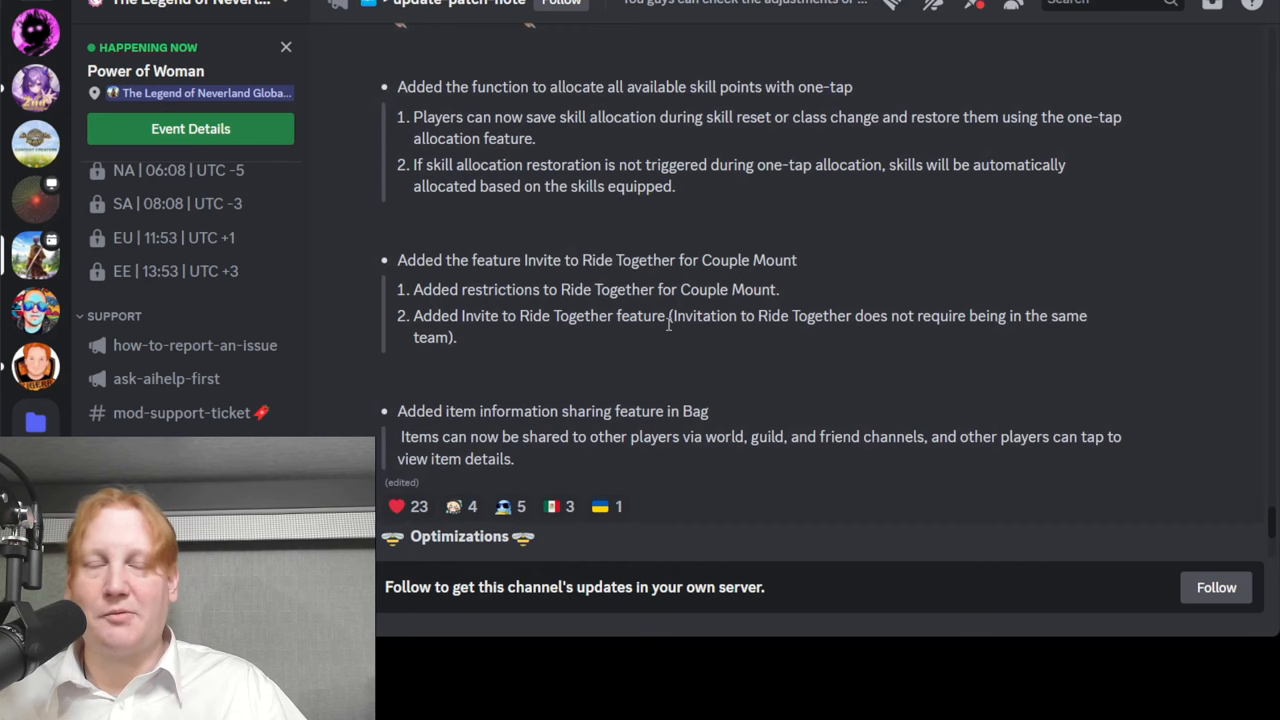
pyautogui.moveTo(658, 356)
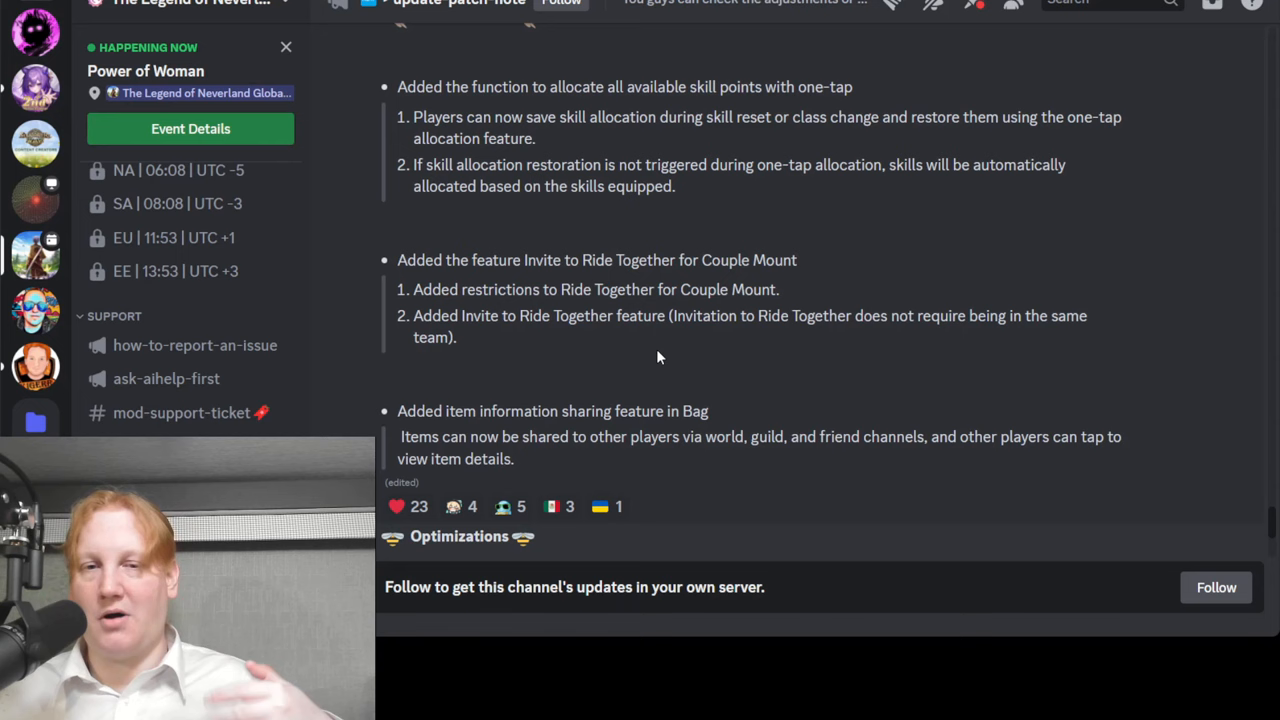
pyautogui.scroll(-3)
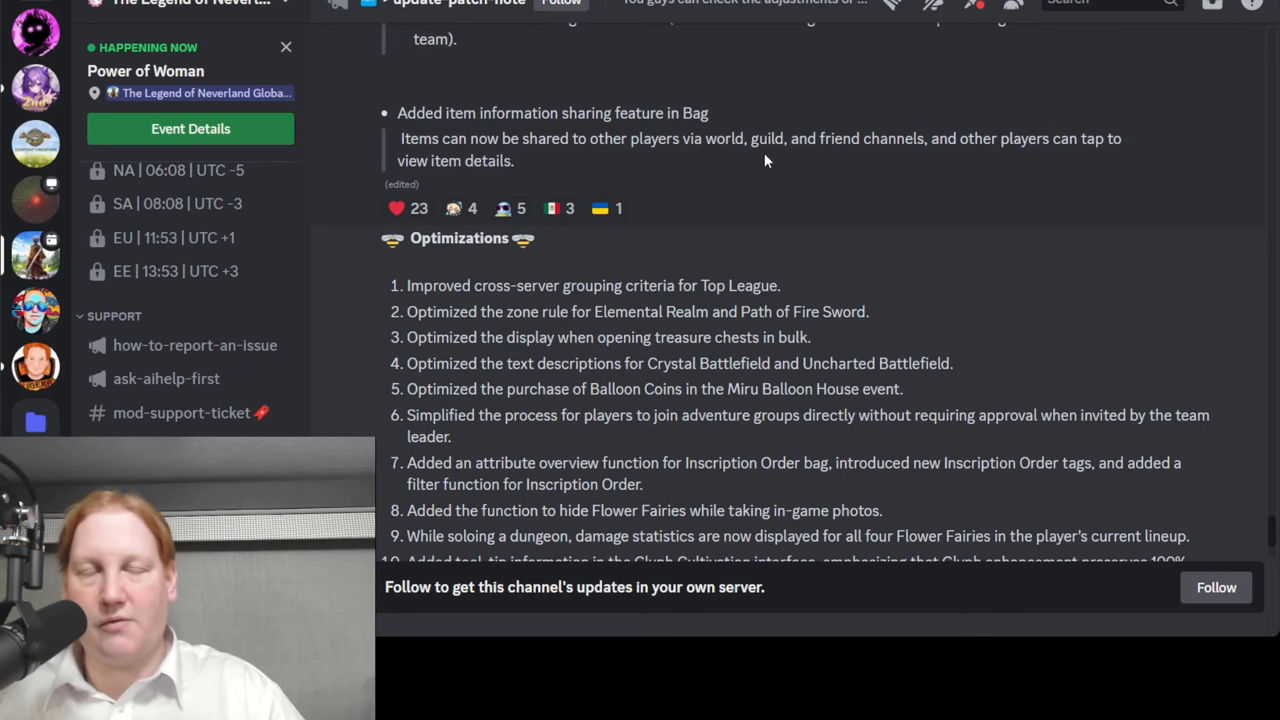
pyautogui.scroll(-3)
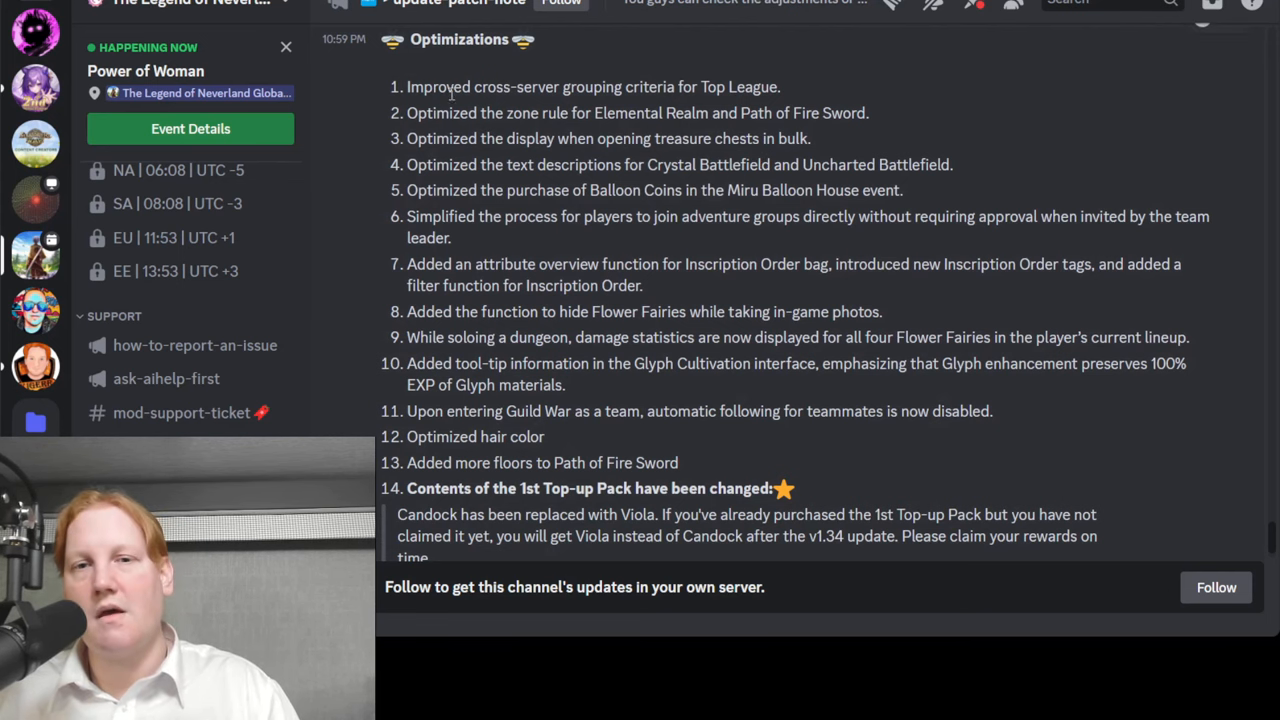
pyautogui.scroll(-3)
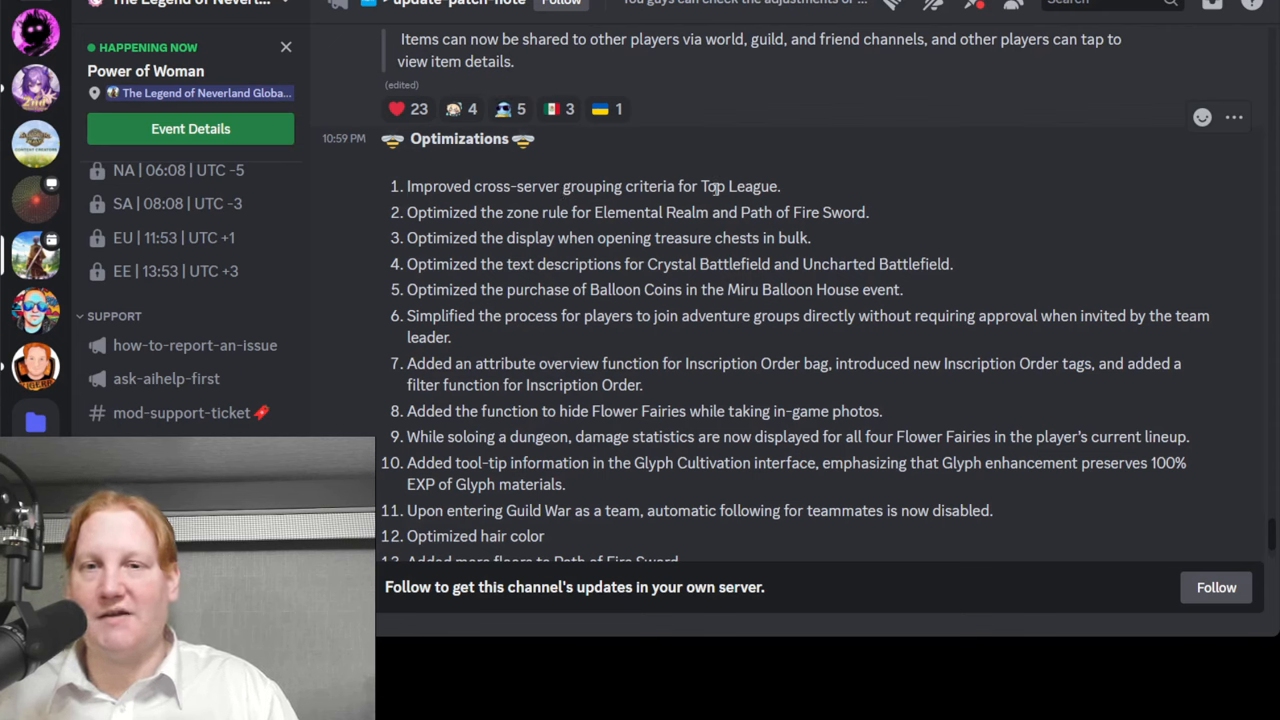
pyautogui.moveTo(790, 190)
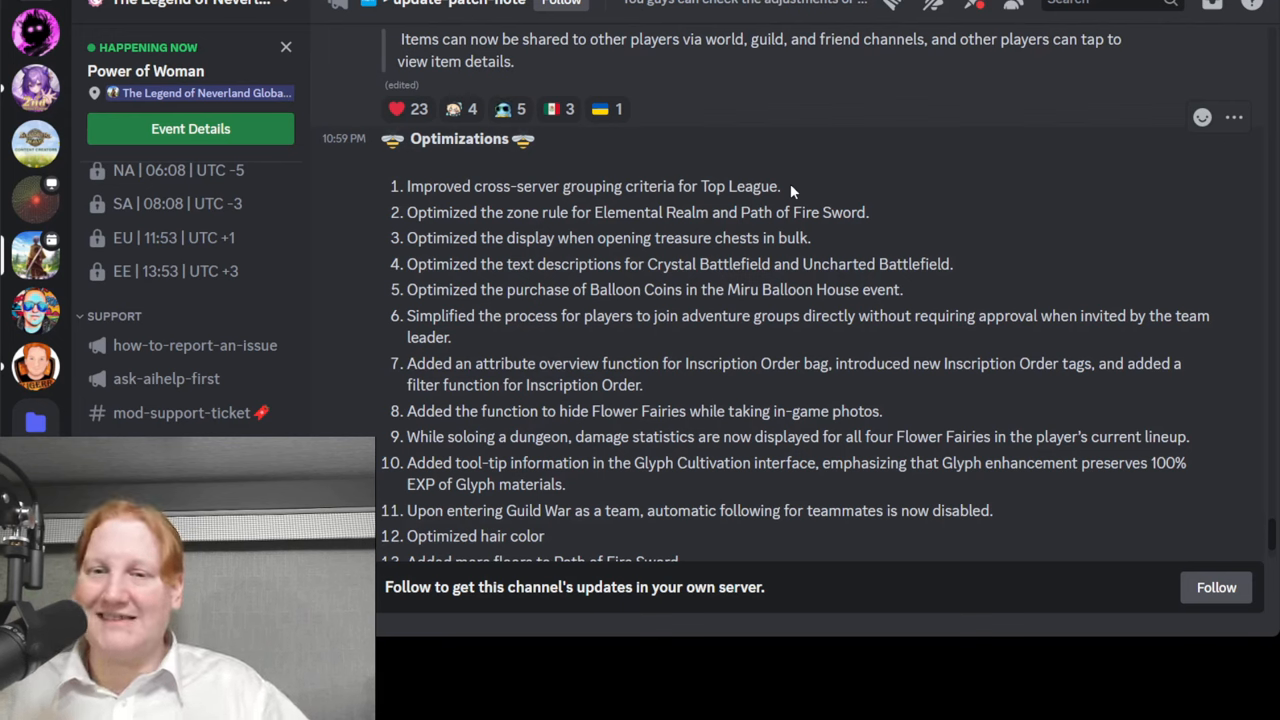
pyautogui.moveTo(564, 164)
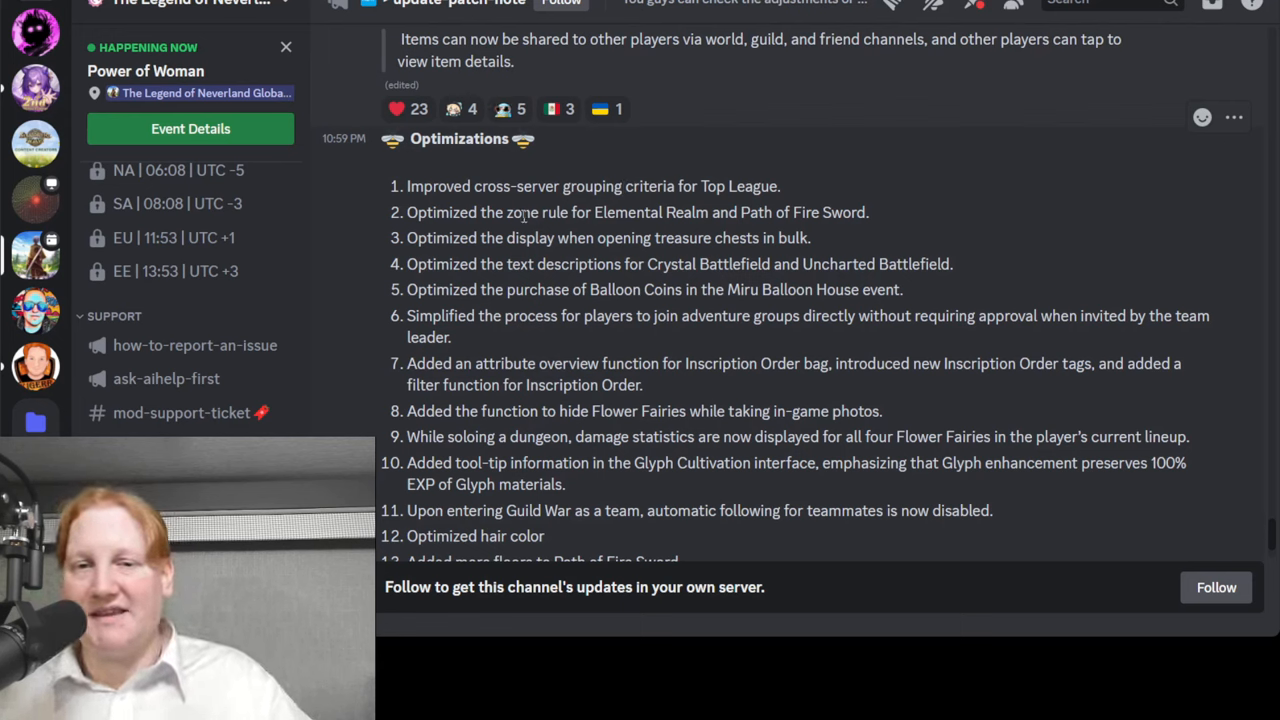
pyautogui.moveTo(700, 220)
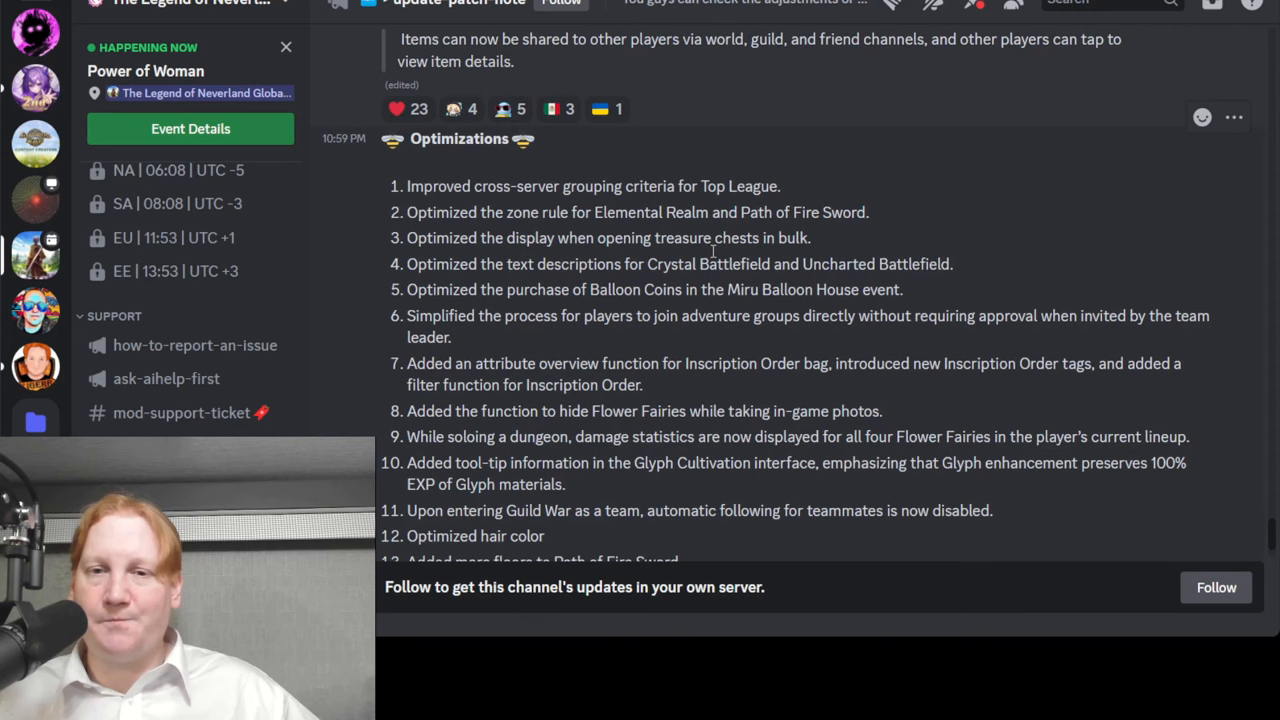
pyautogui.moveTo(488, 244)
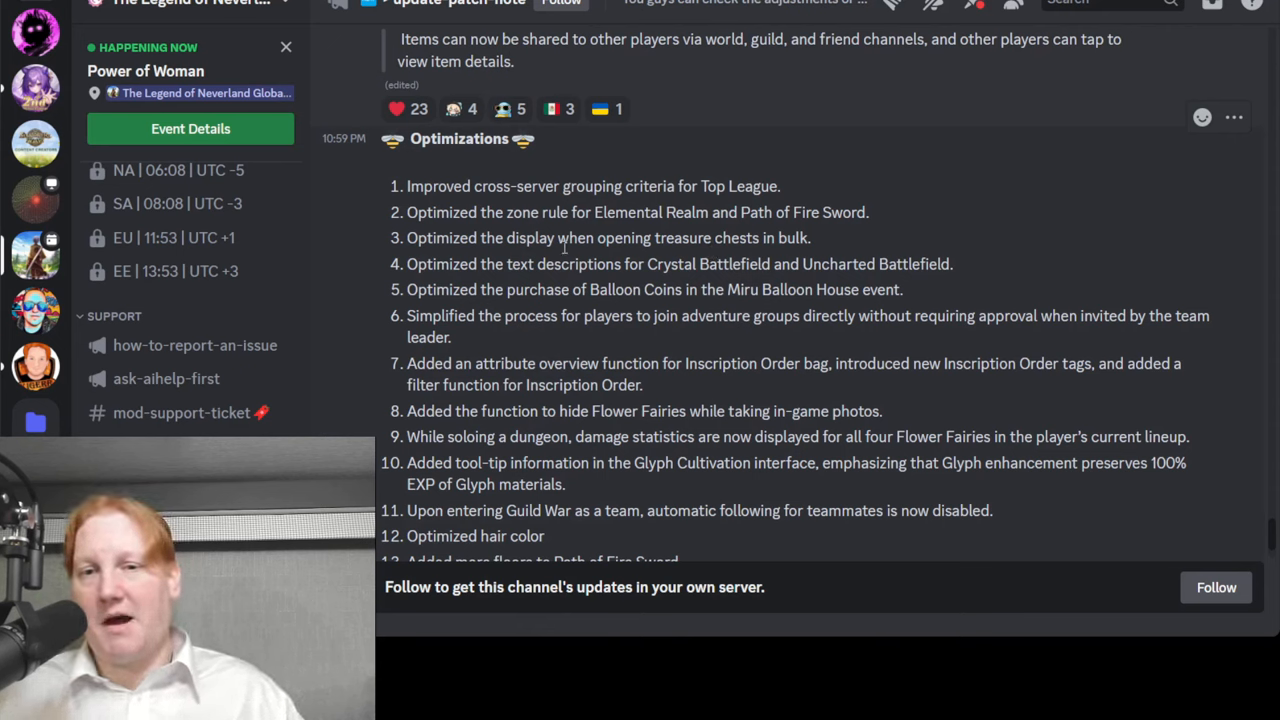
pyautogui.moveTo(828, 242)
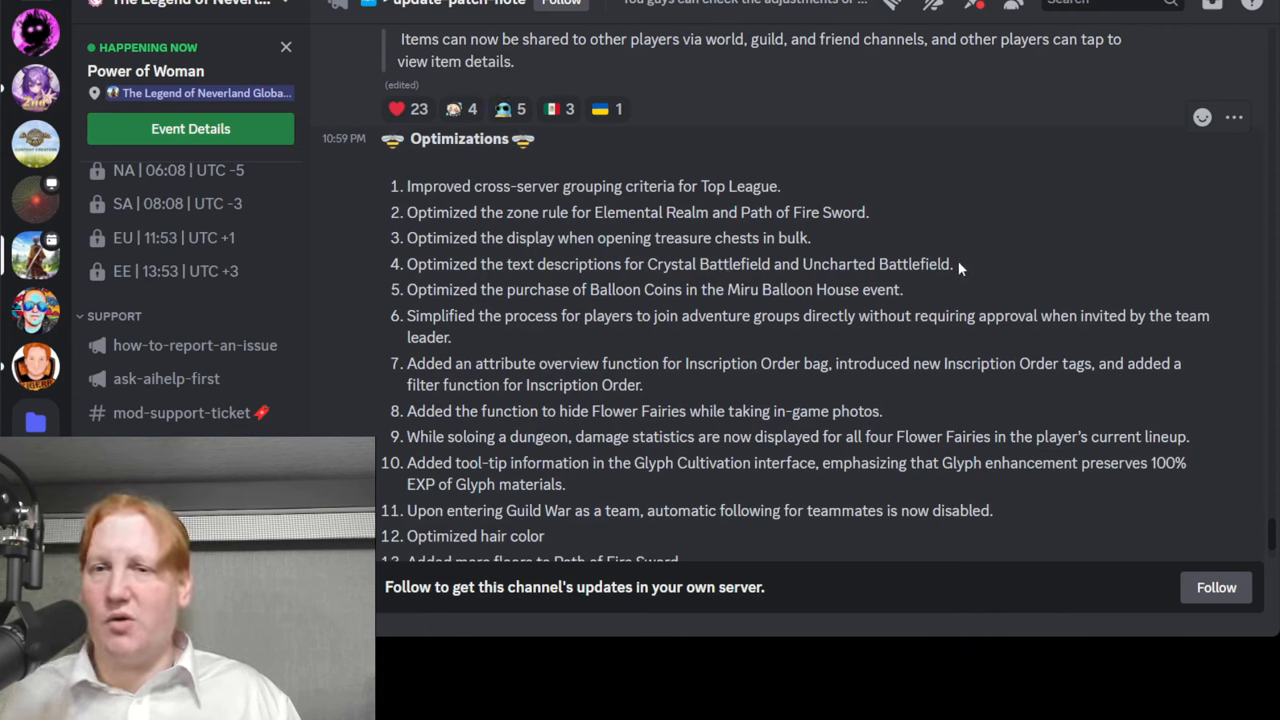
pyautogui.moveTo(728, 320)
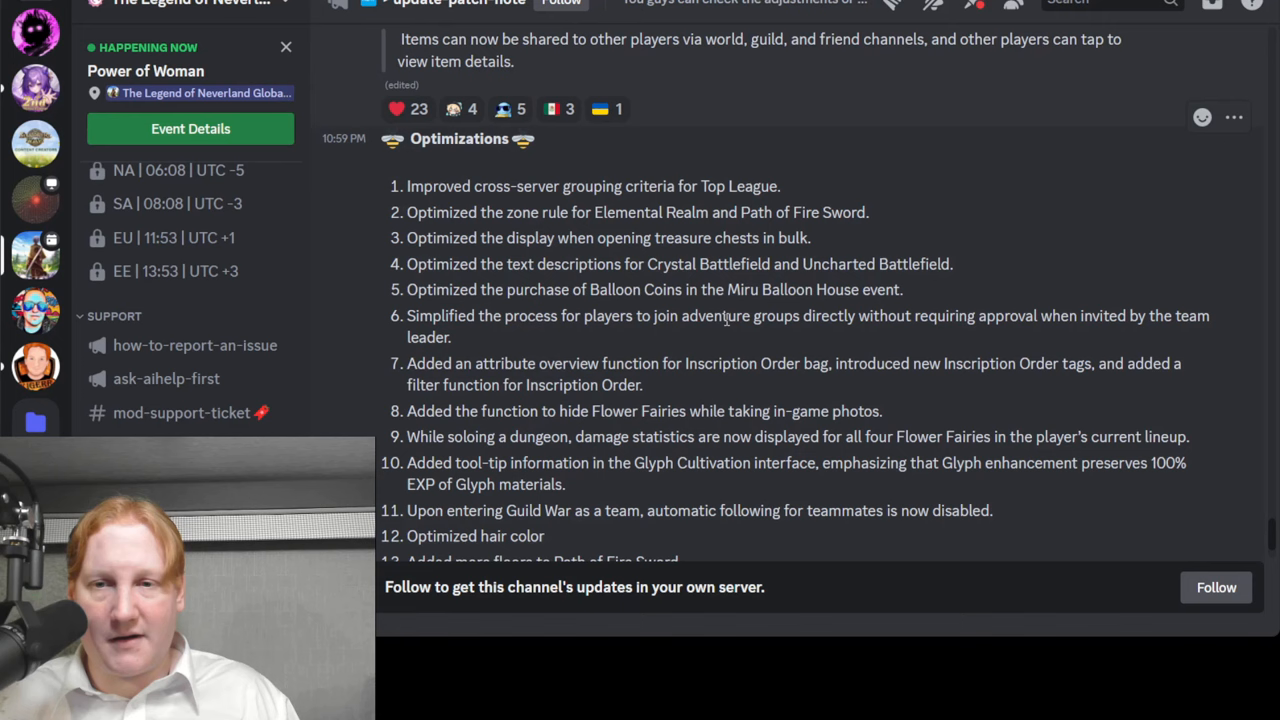
pyautogui.moveTo(610, 308)
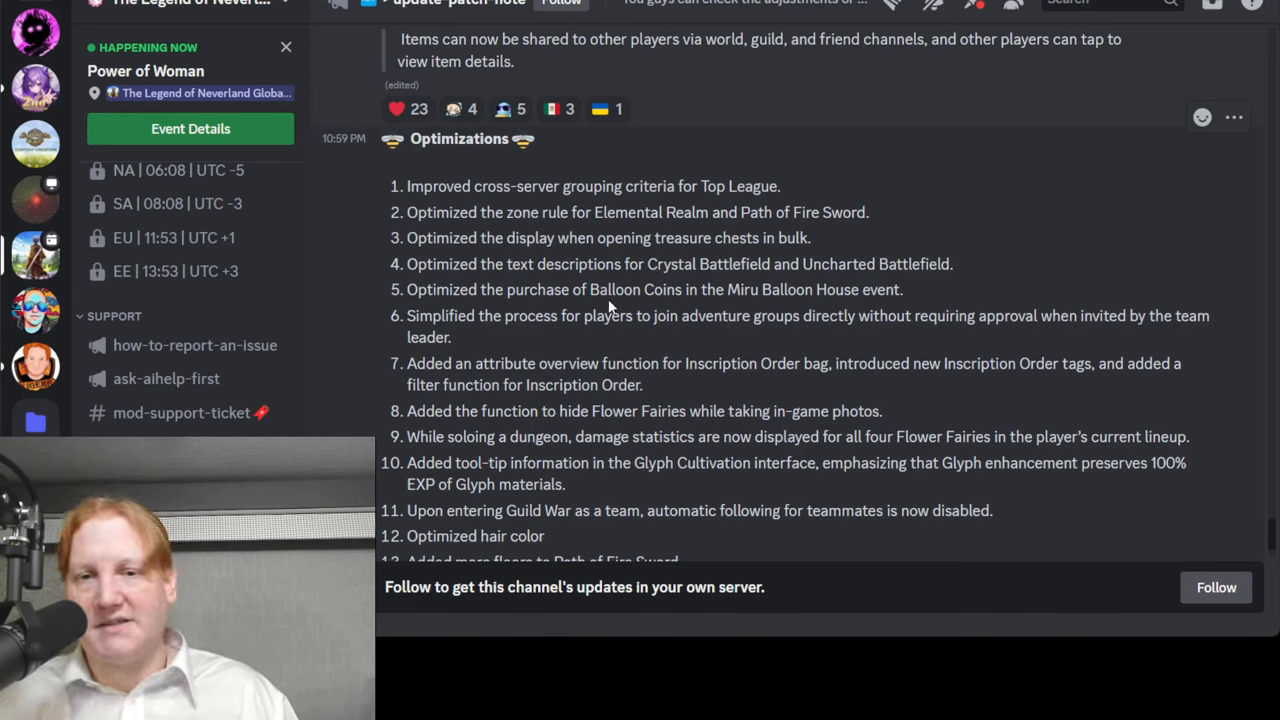
pyautogui.moveTo(756, 294)
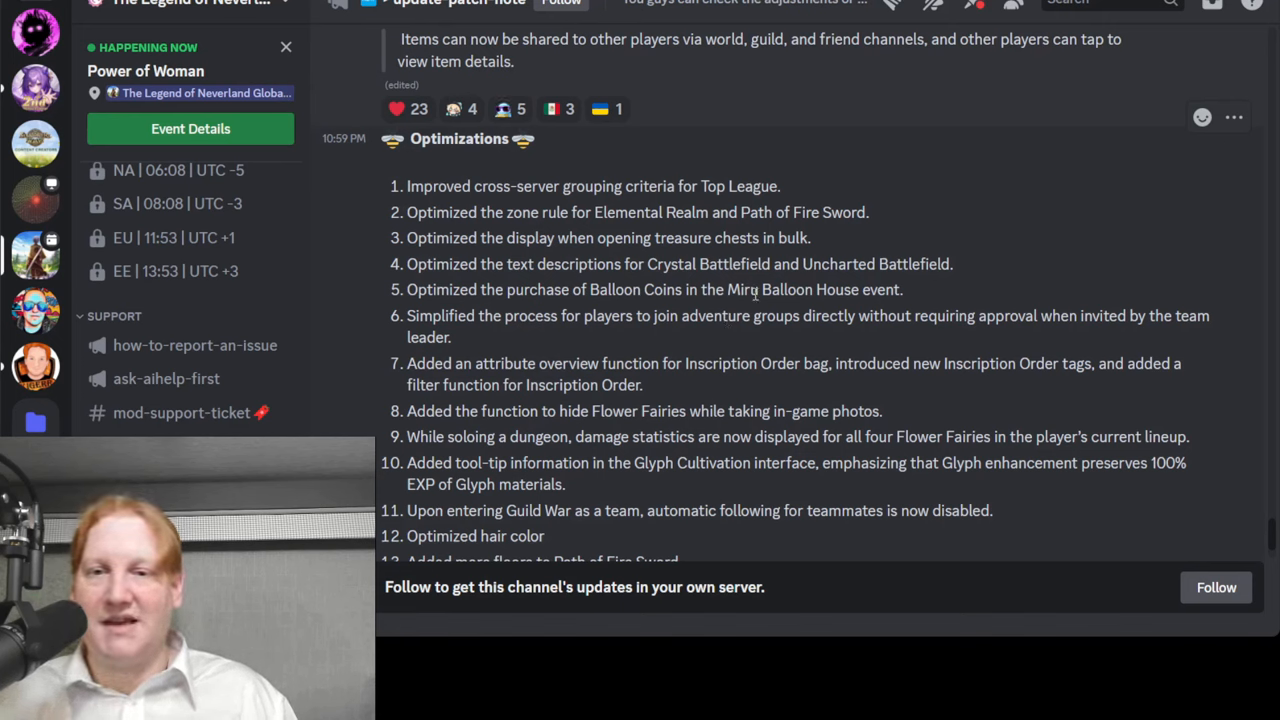
pyautogui.moveTo(918, 300)
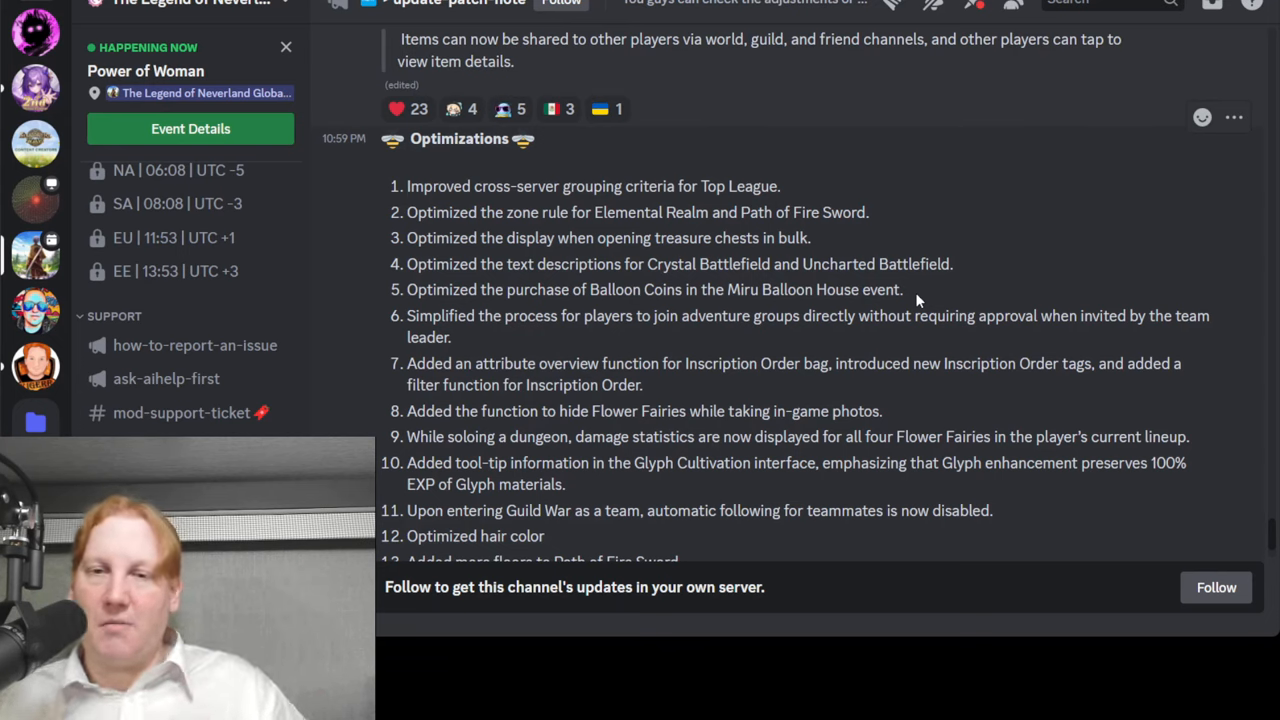
pyautogui.moveTo(552, 336)
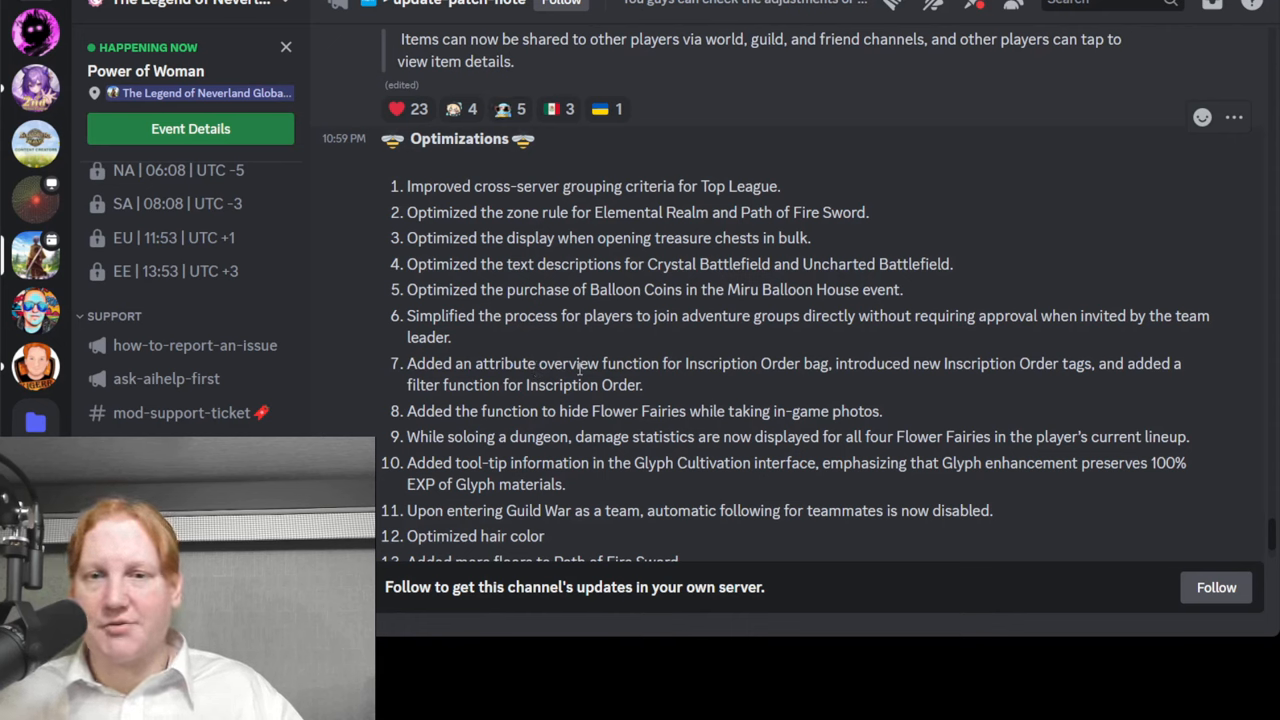
pyautogui.moveTo(776, 368)
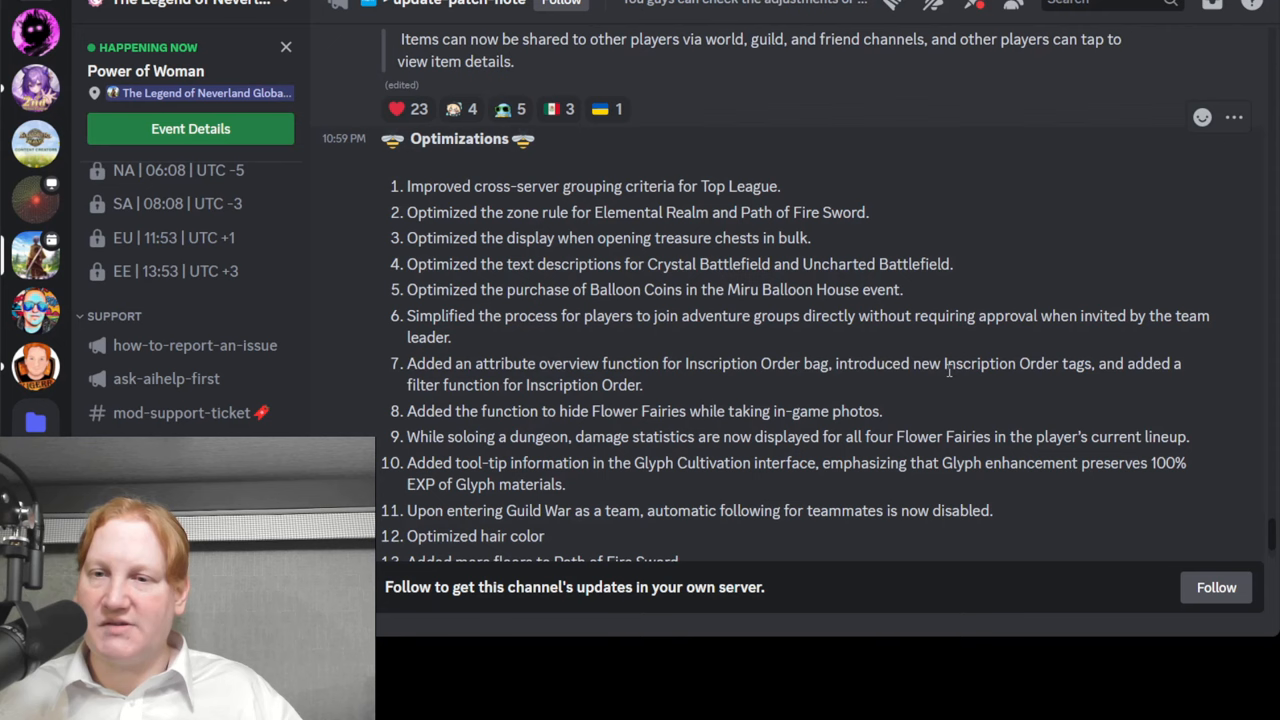
pyautogui.moveTo(692, 400)
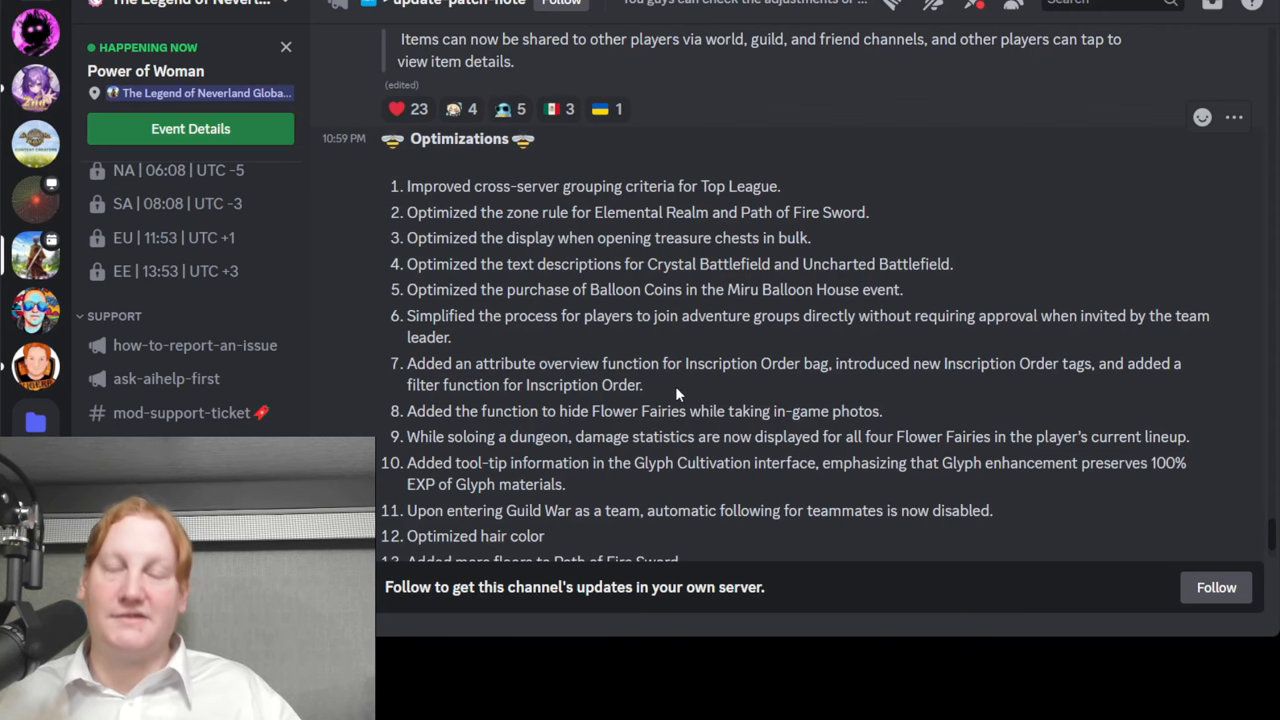
# Scroll to Optimizations item 14, the 1st Top-up Pack swapping Candock for Viola
pyautogui.scroll(-3)
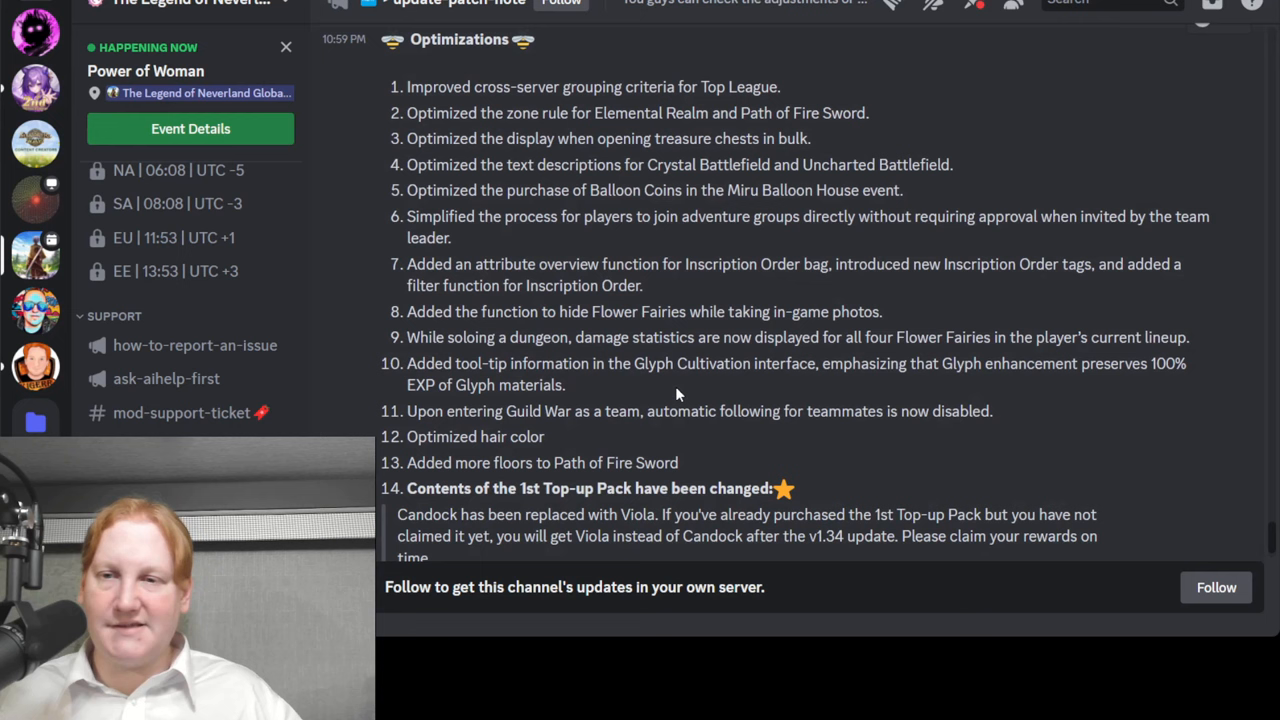
pyautogui.moveTo(456, 288)
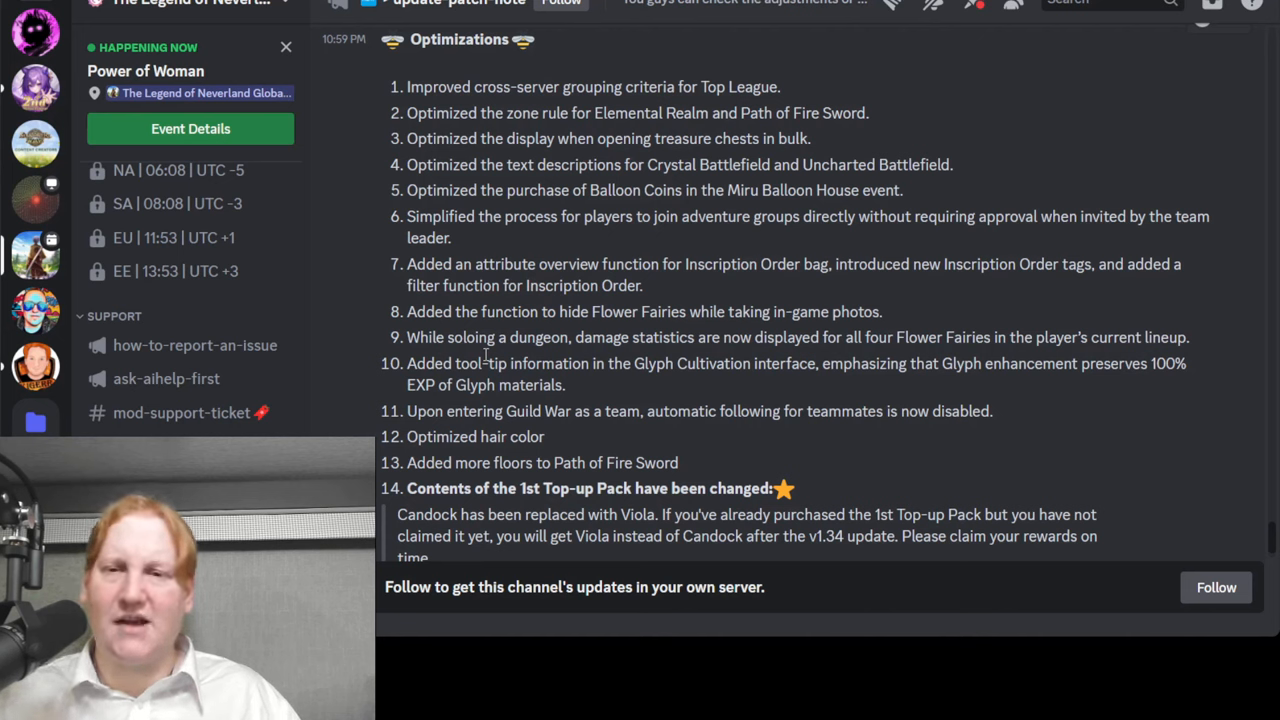
pyautogui.moveTo(988, 336)
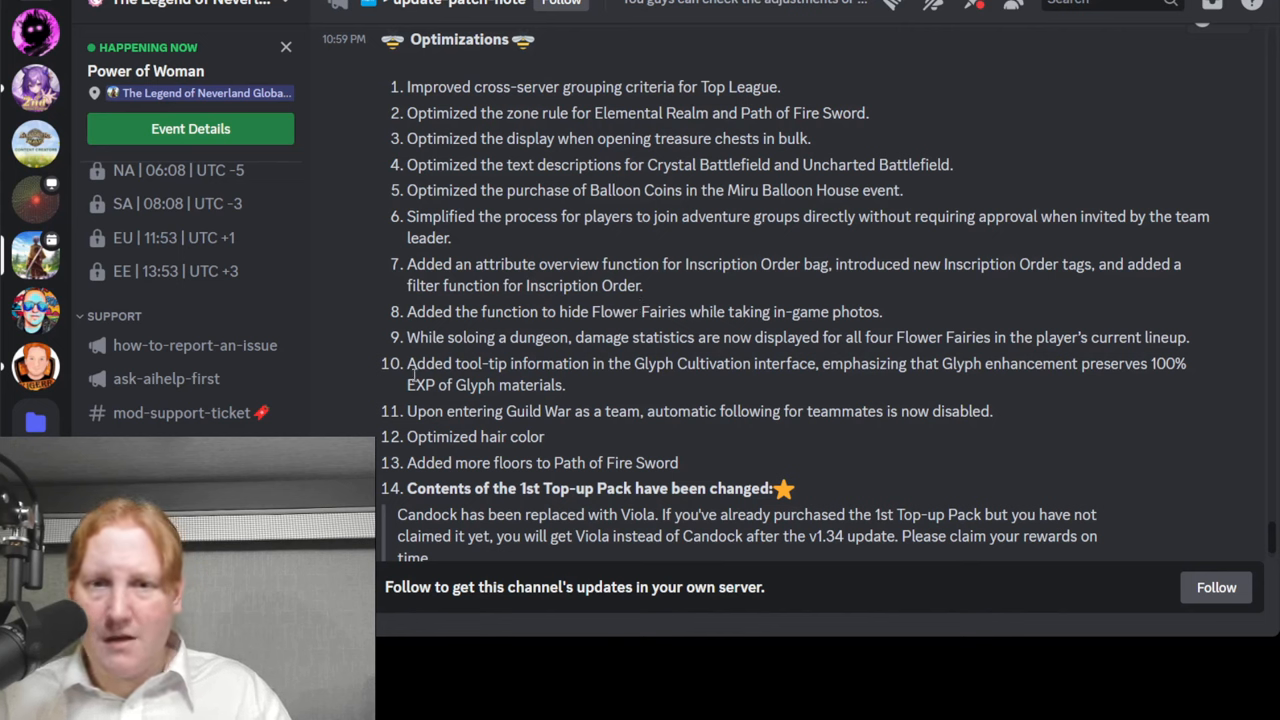
pyautogui.moveTo(688, 384)
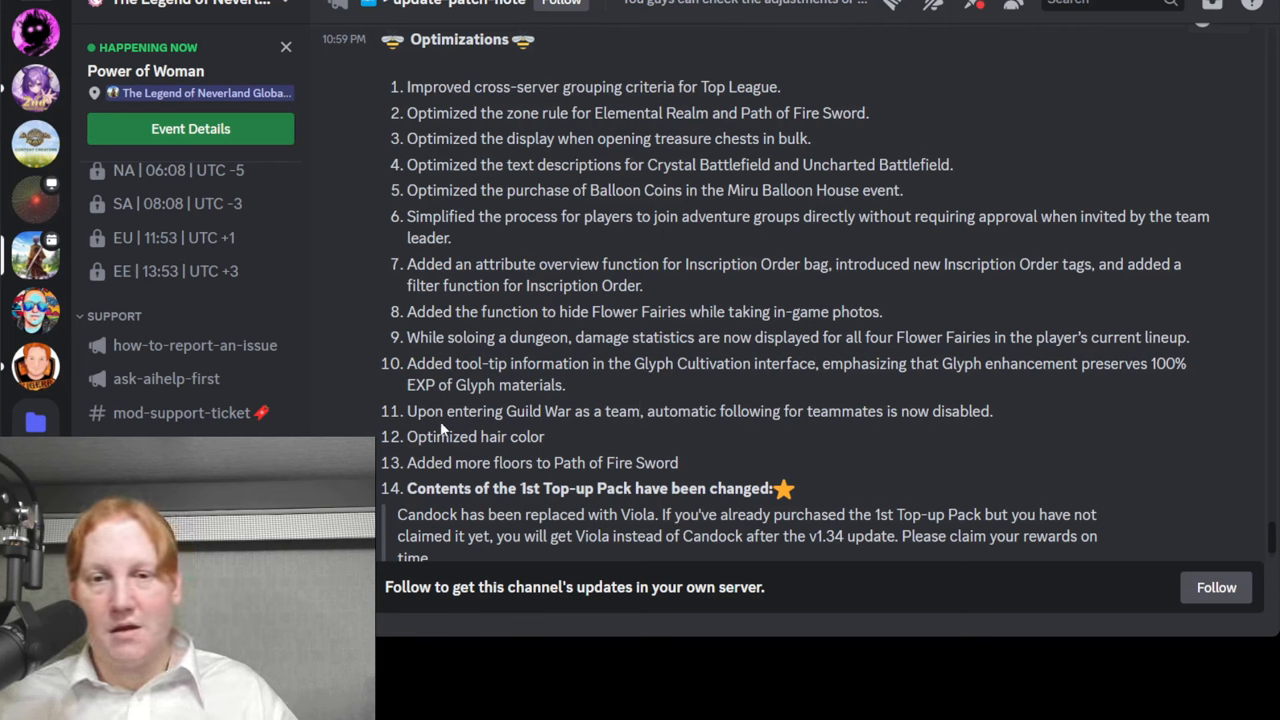
pyautogui.moveTo(640, 412)
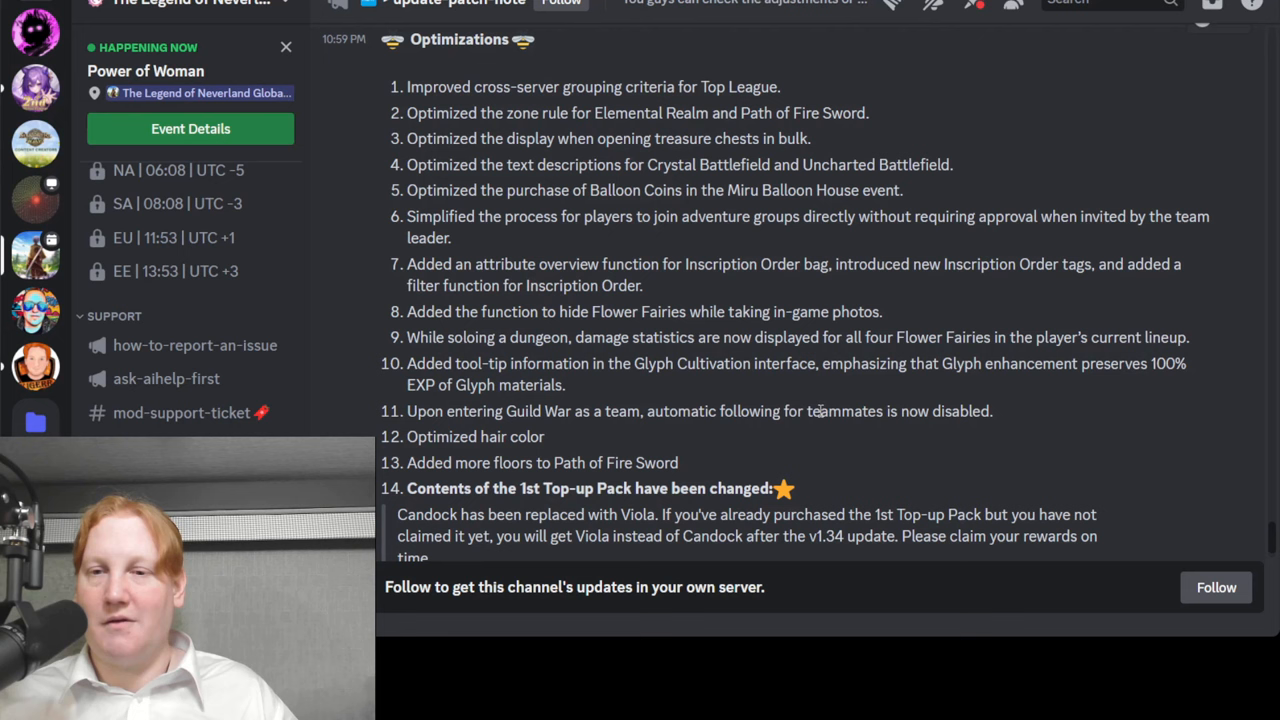
pyautogui.moveTo(1020, 418)
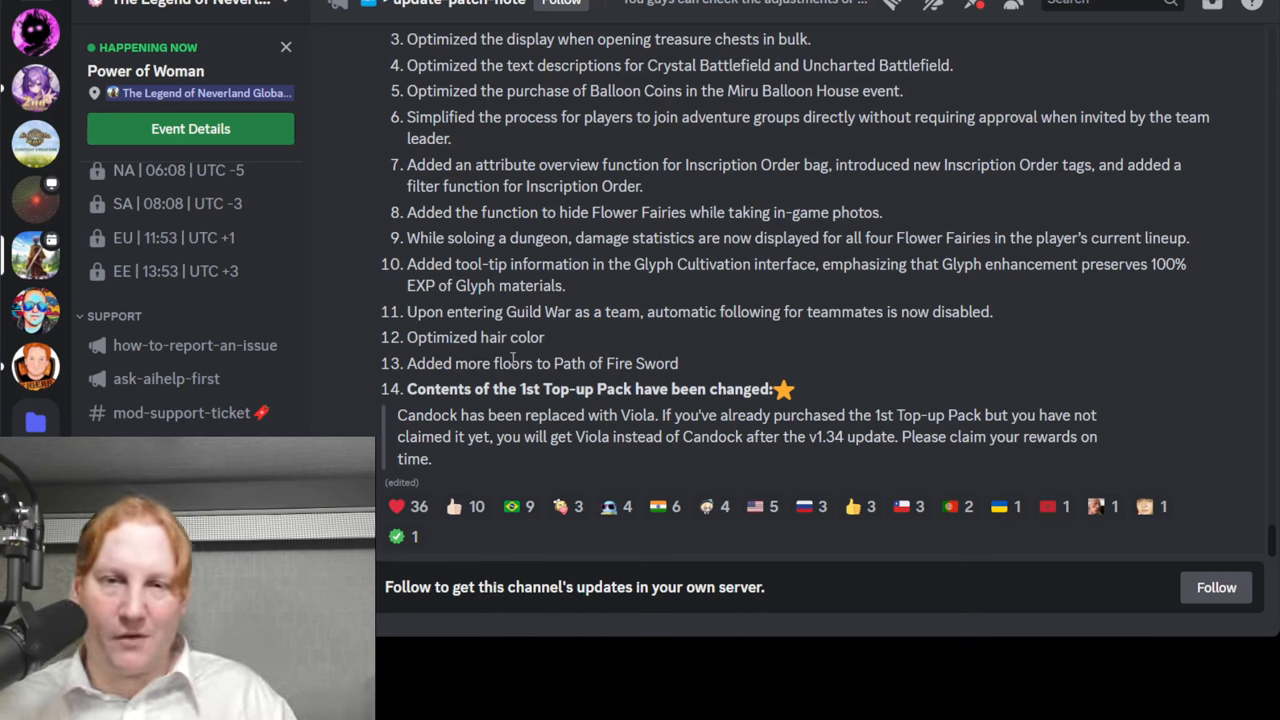
pyautogui.moveTo(716, 364)
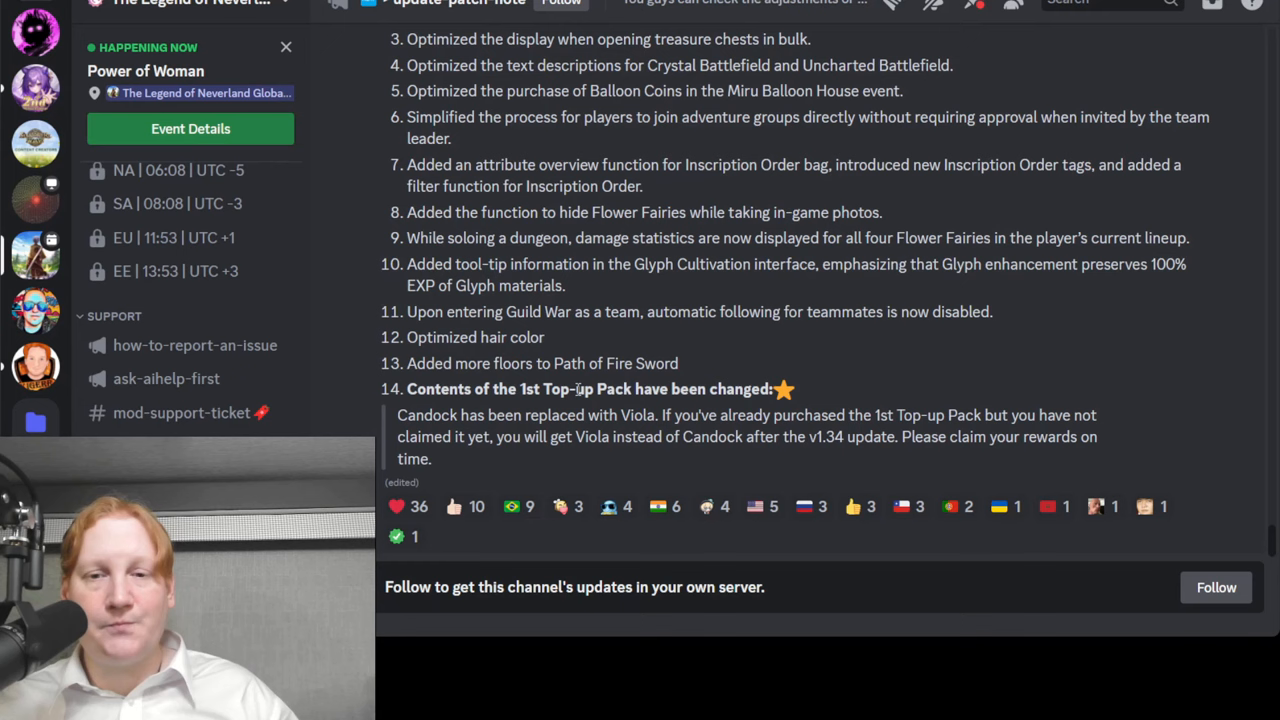
pyautogui.moveTo(484, 434)
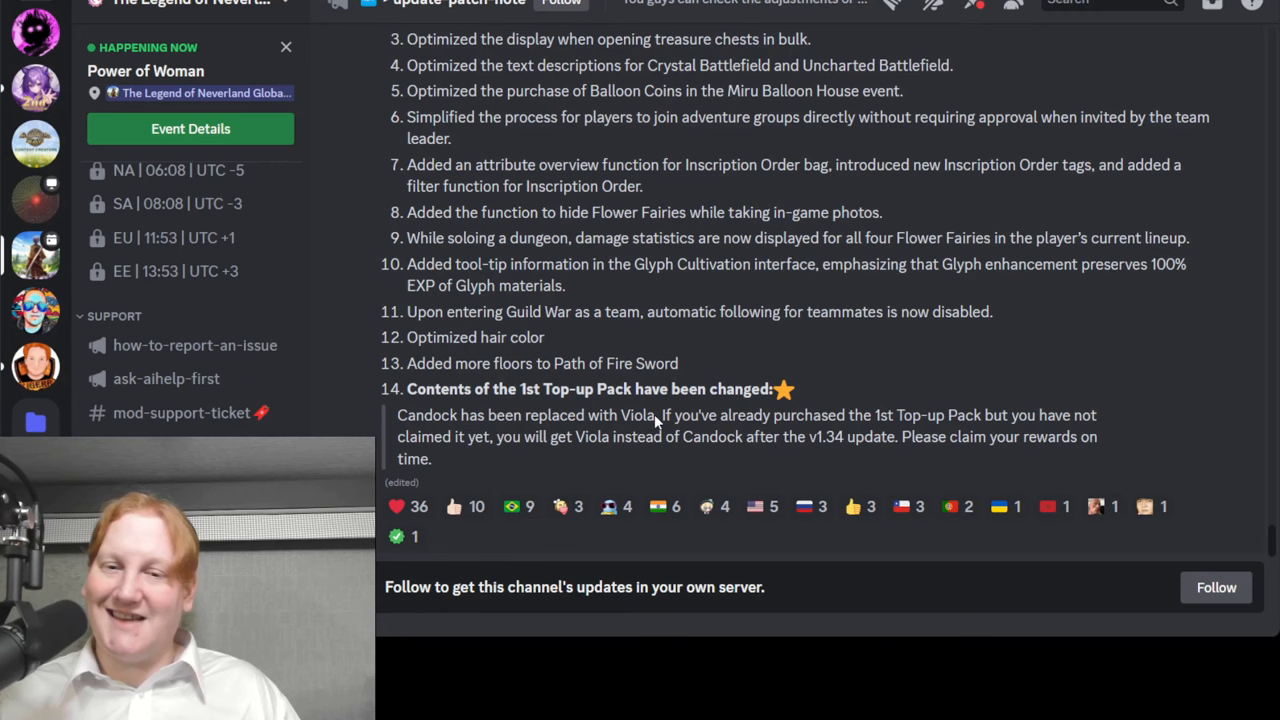
pyautogui.moveTo(350, 222)
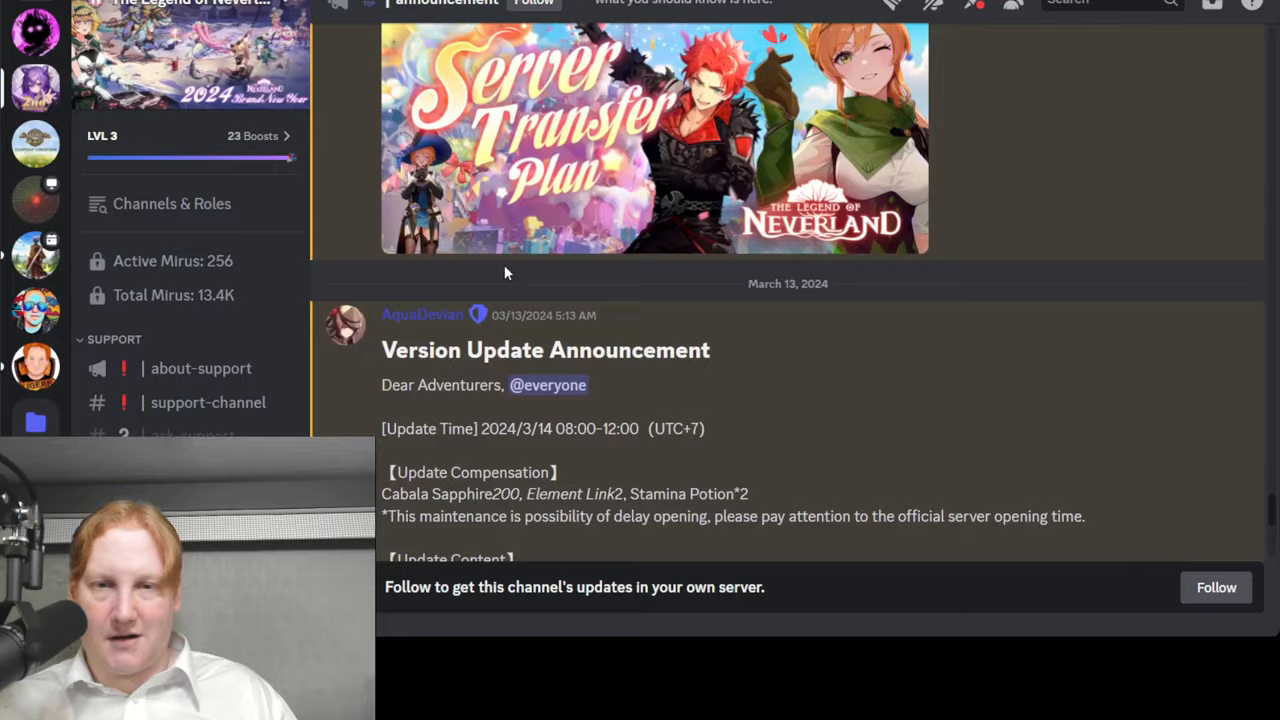
# Scroll the Version Update Announcement into the Optimize Content list up to item 19
pyautogui.scroll(-3)
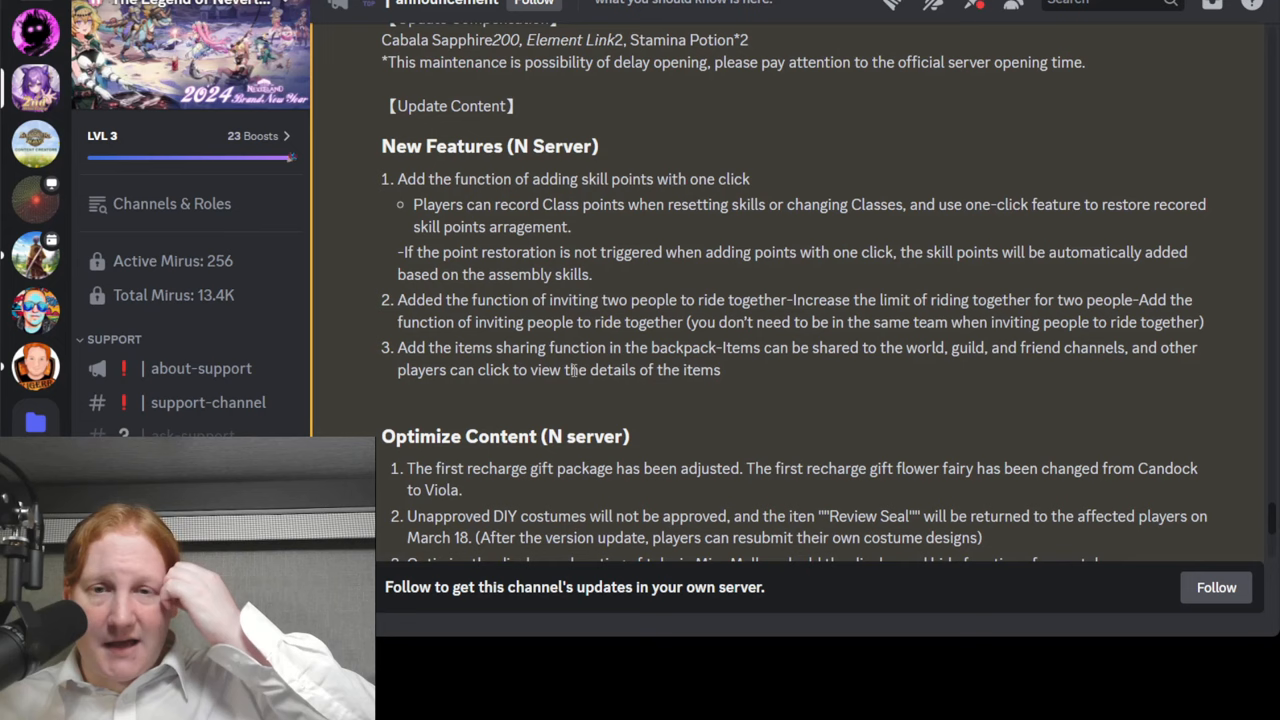
pyautogui.scroll(-3)
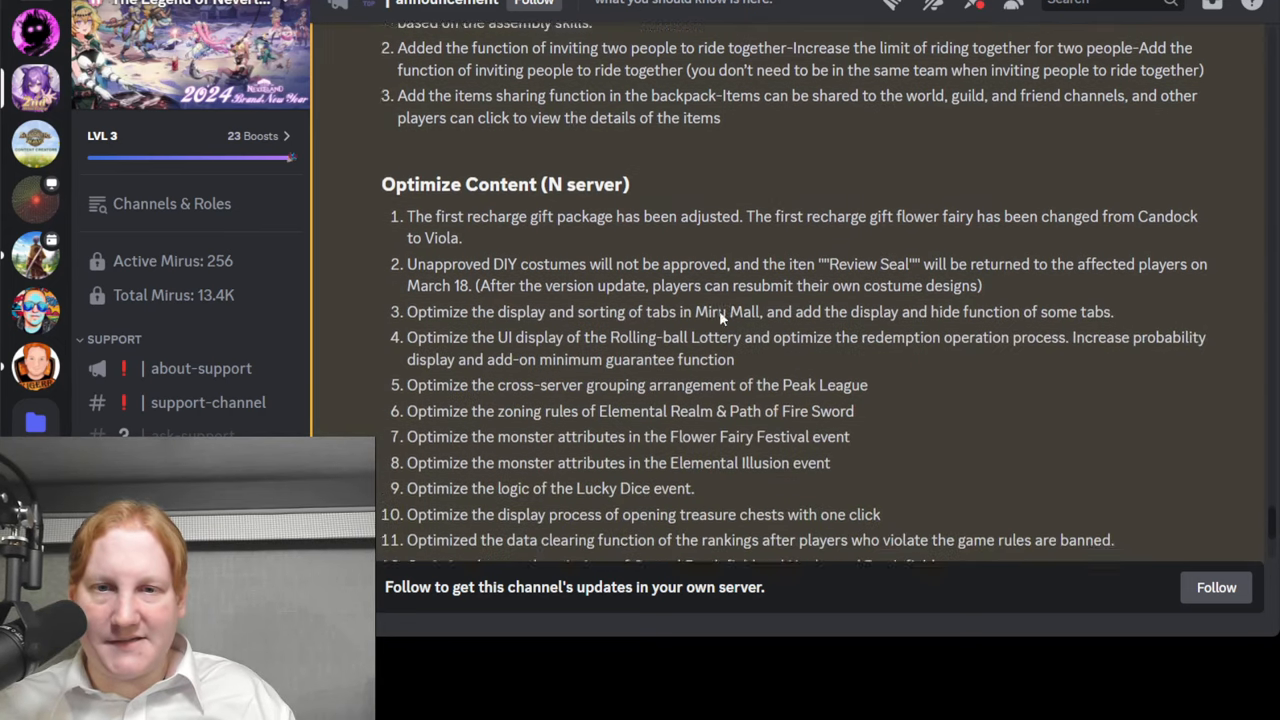
pyautogui.scroll(-3)
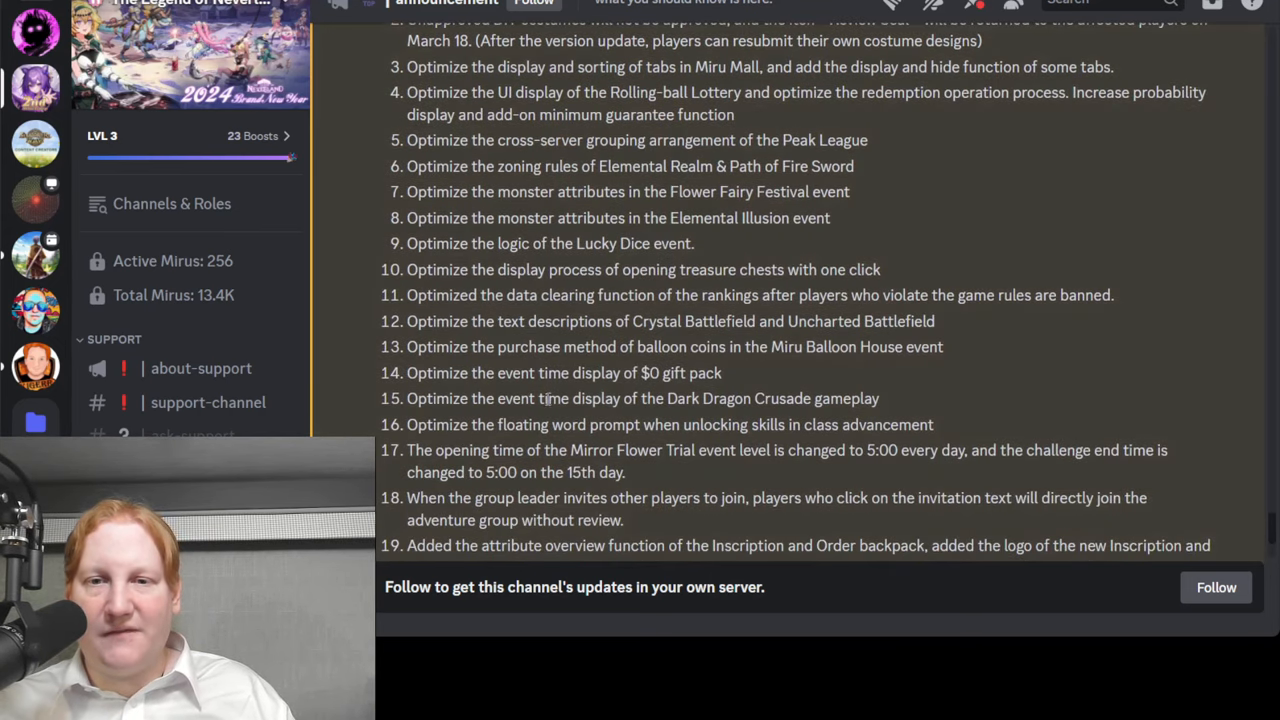
pyautogui.moveTo(430, 408)
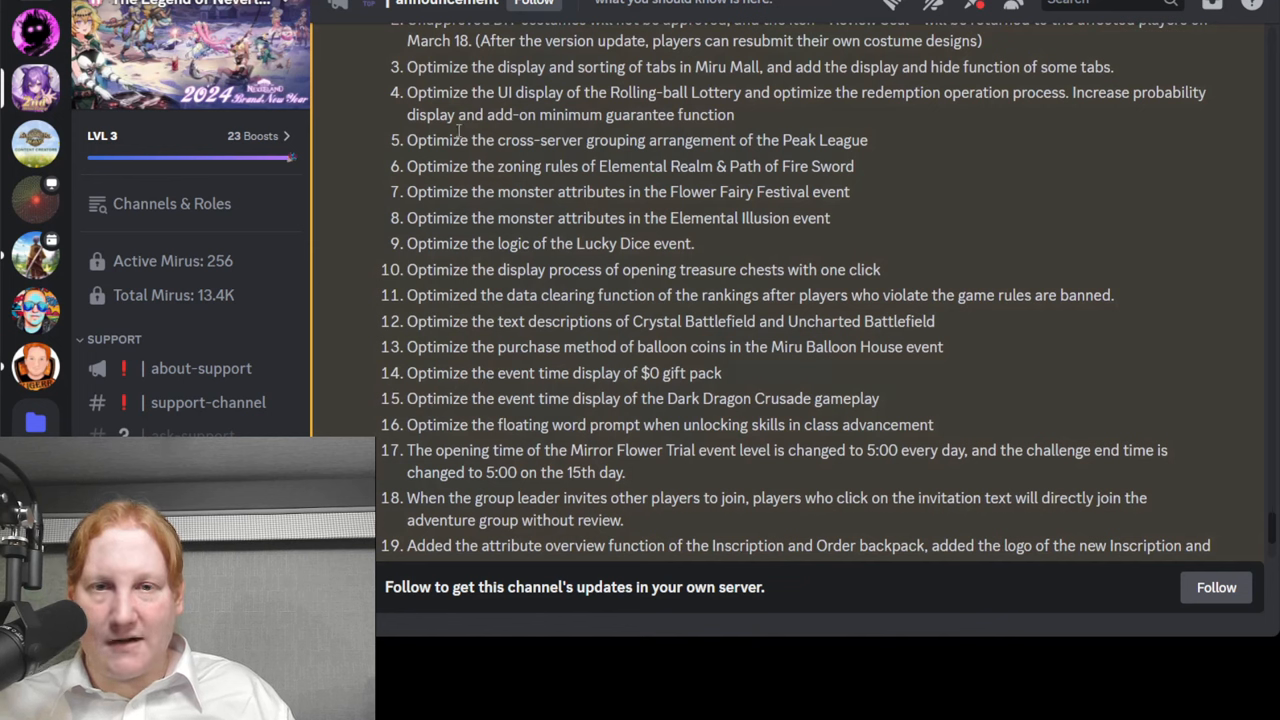
pyautogui.moveTo(776, 144)
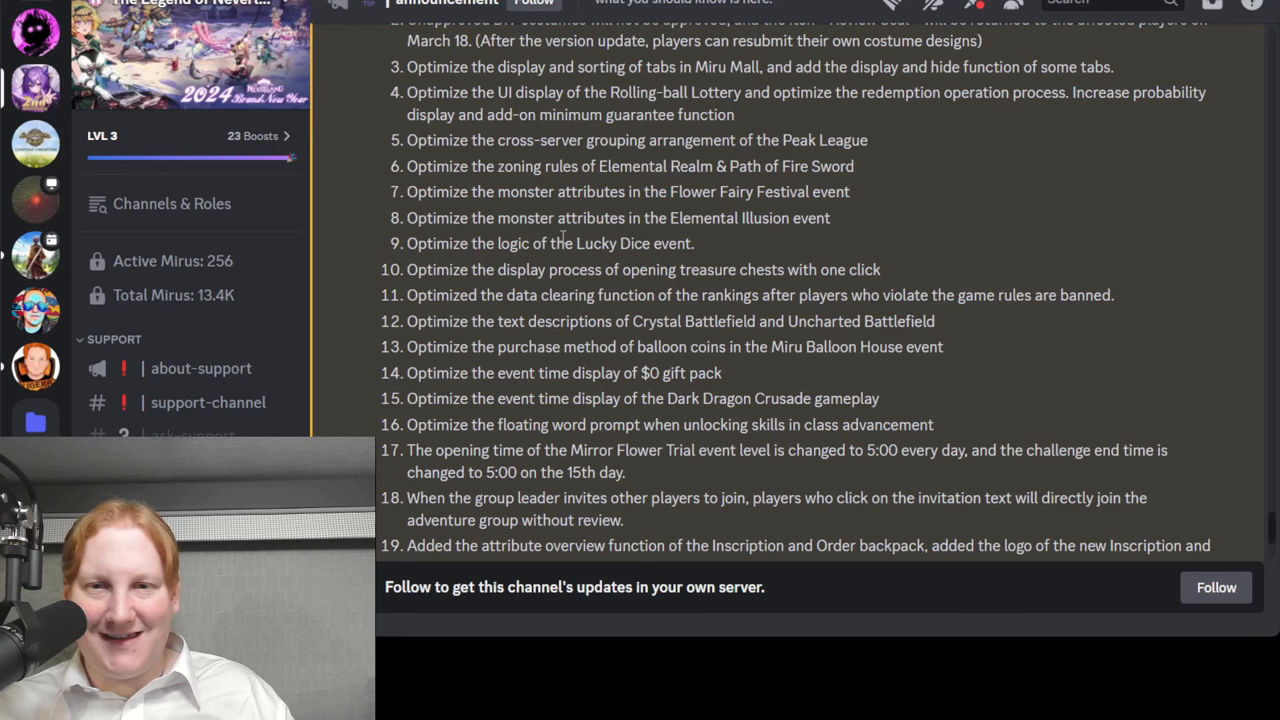
pyautogui.moveTo(736, 192)
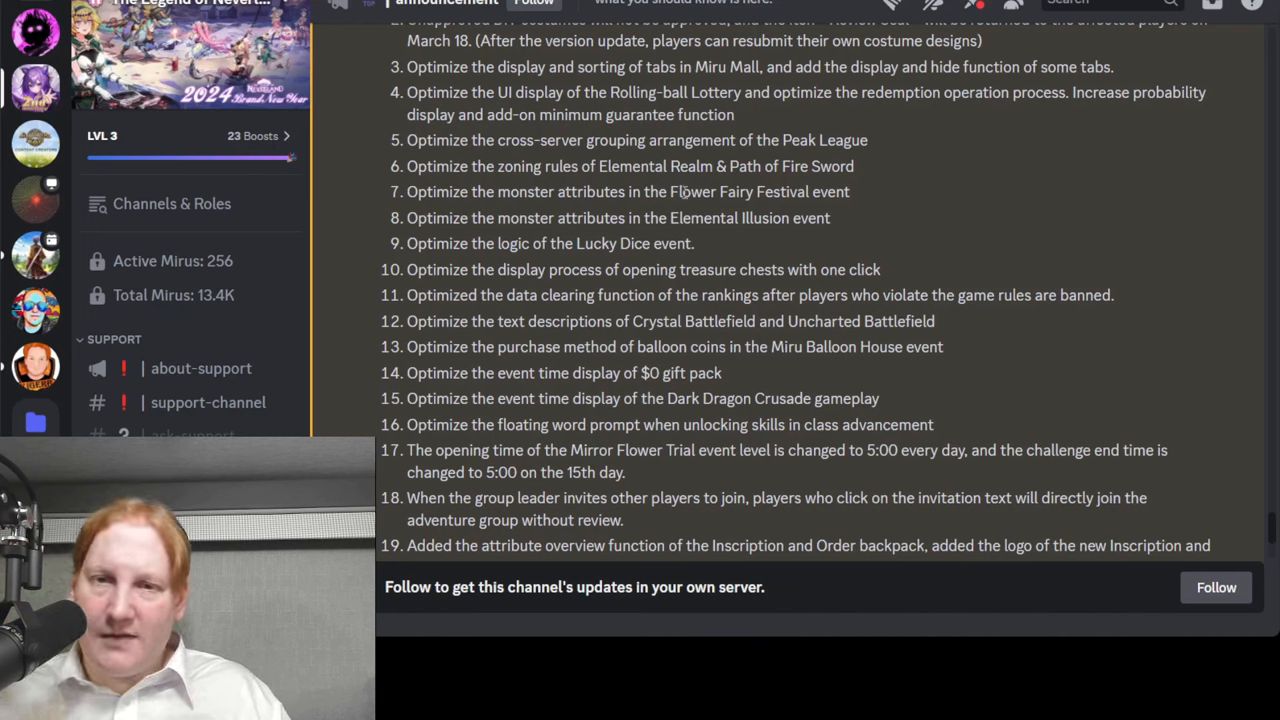
pyautogui.moveTo(768, 210)
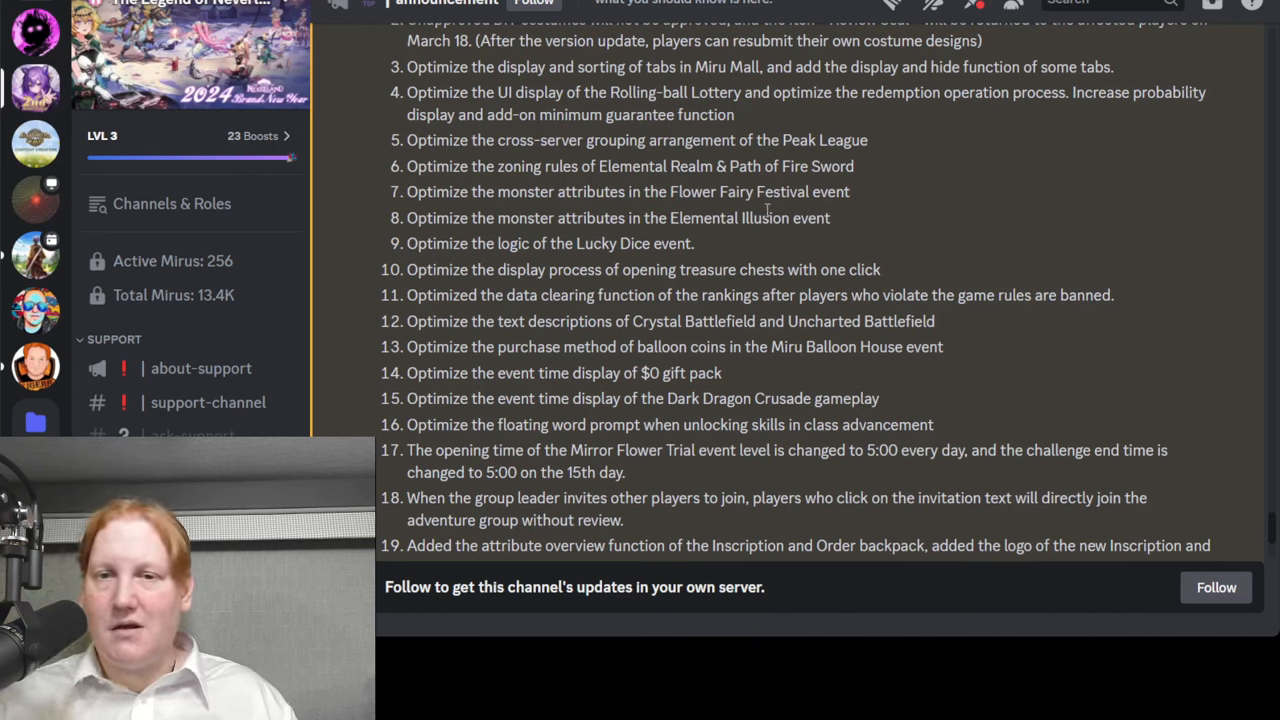
pyautogui.moveTo(848, 228)
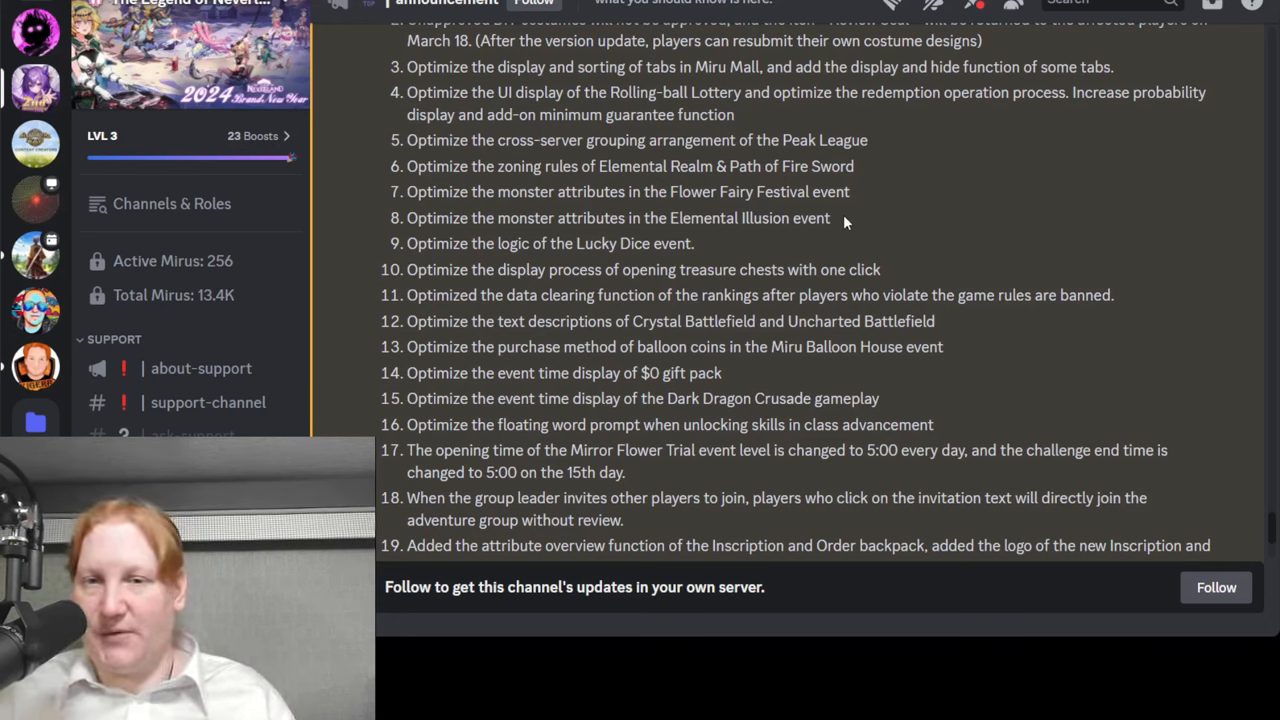
pyautogui.moveTo(656, 198)
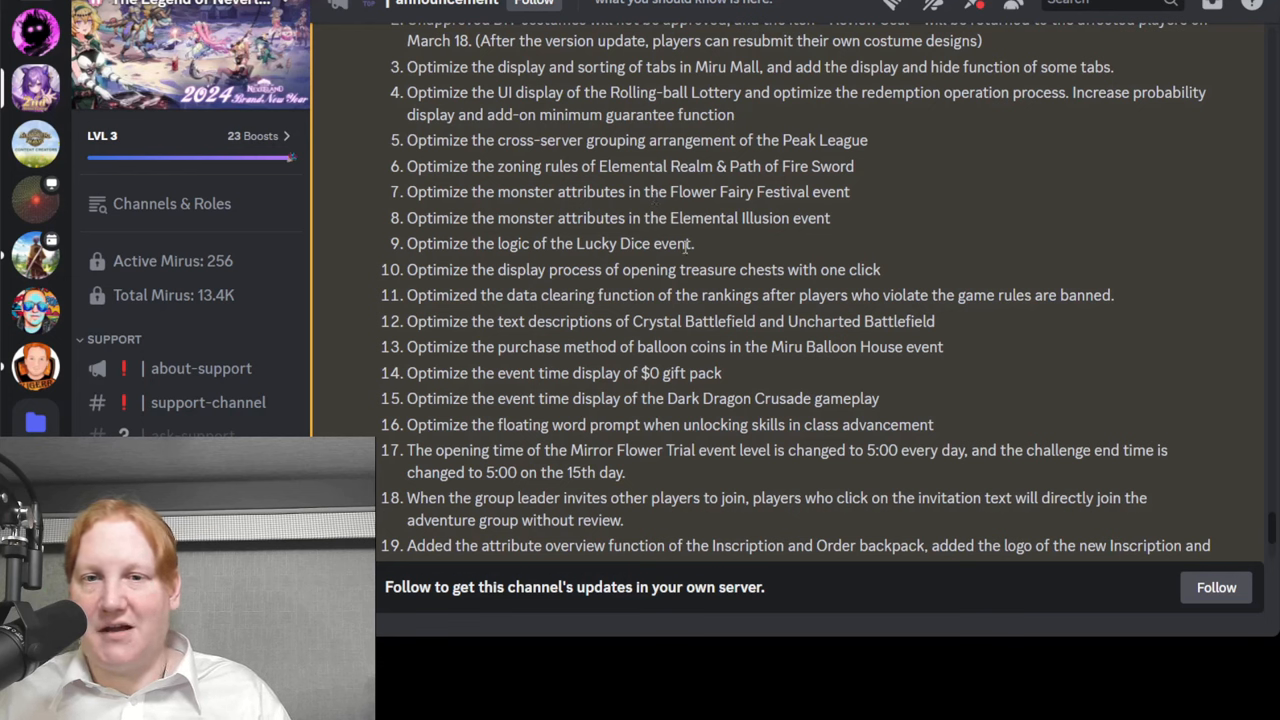
pyautogui.moveTo(730, 254)
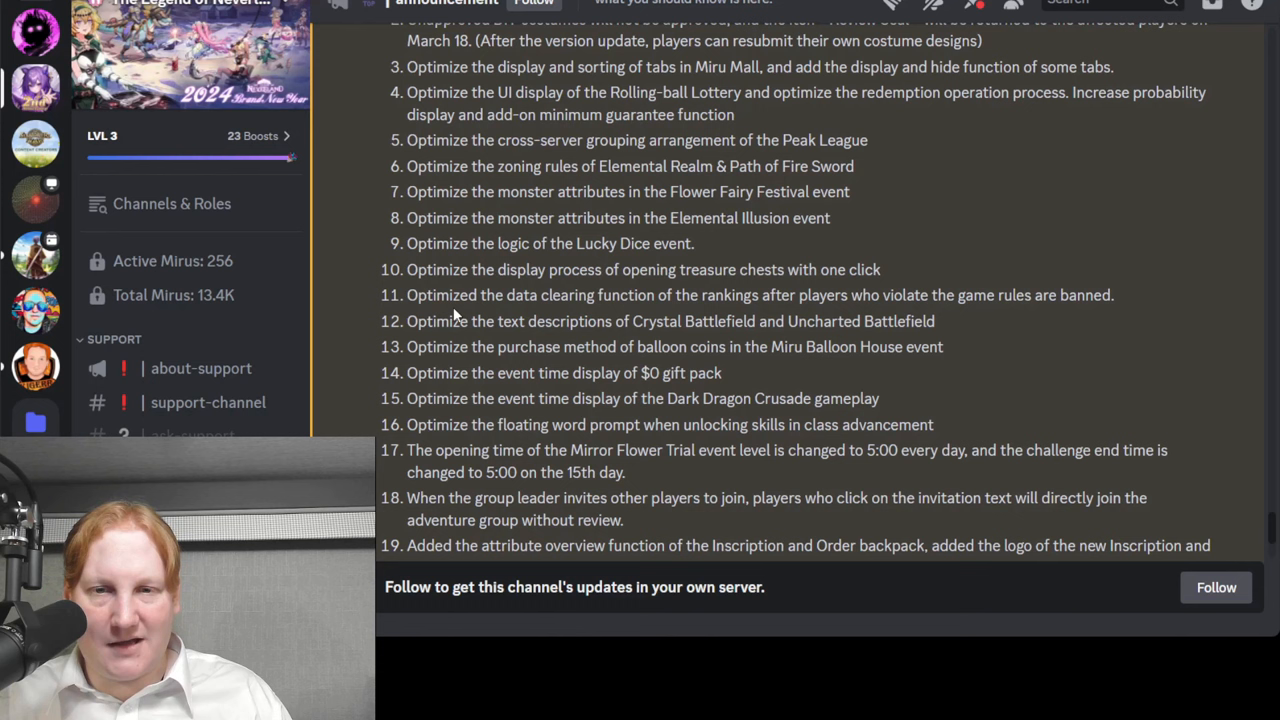
pyautogui.moveTo(992, 298)
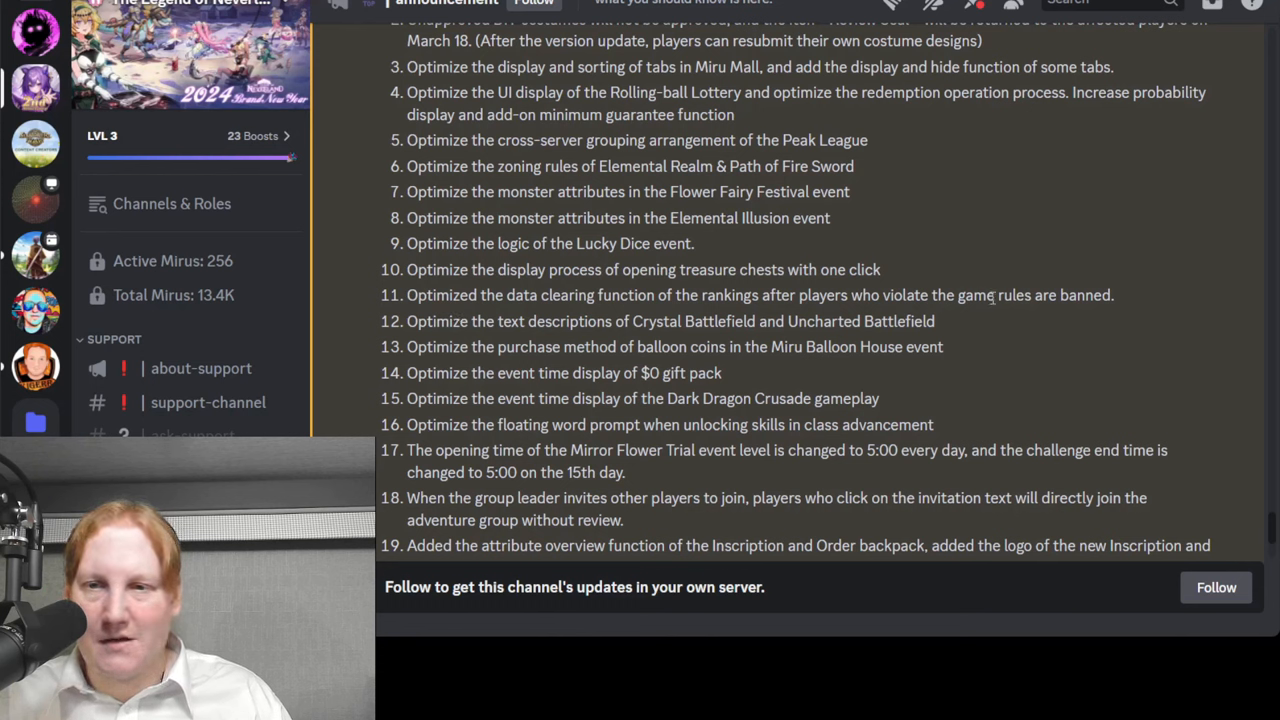
pyautogui.moveTo(388, 304)
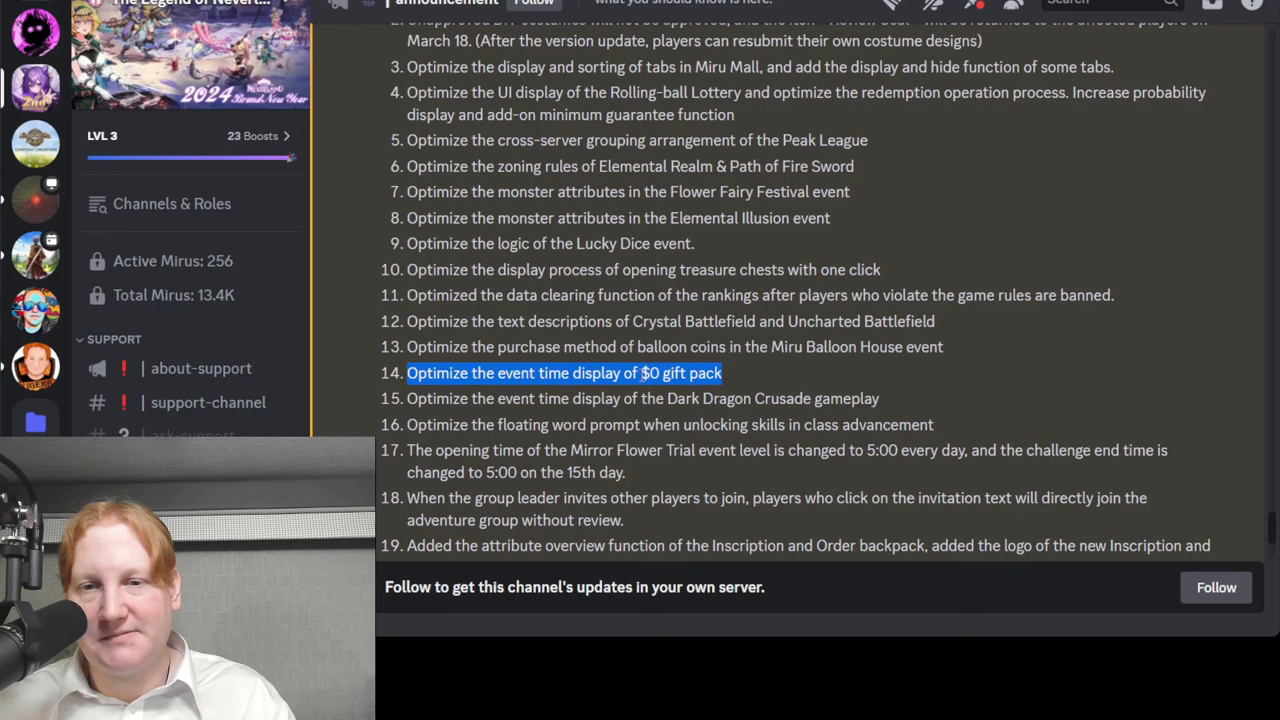
pyautogui.moveTo(742, 382)
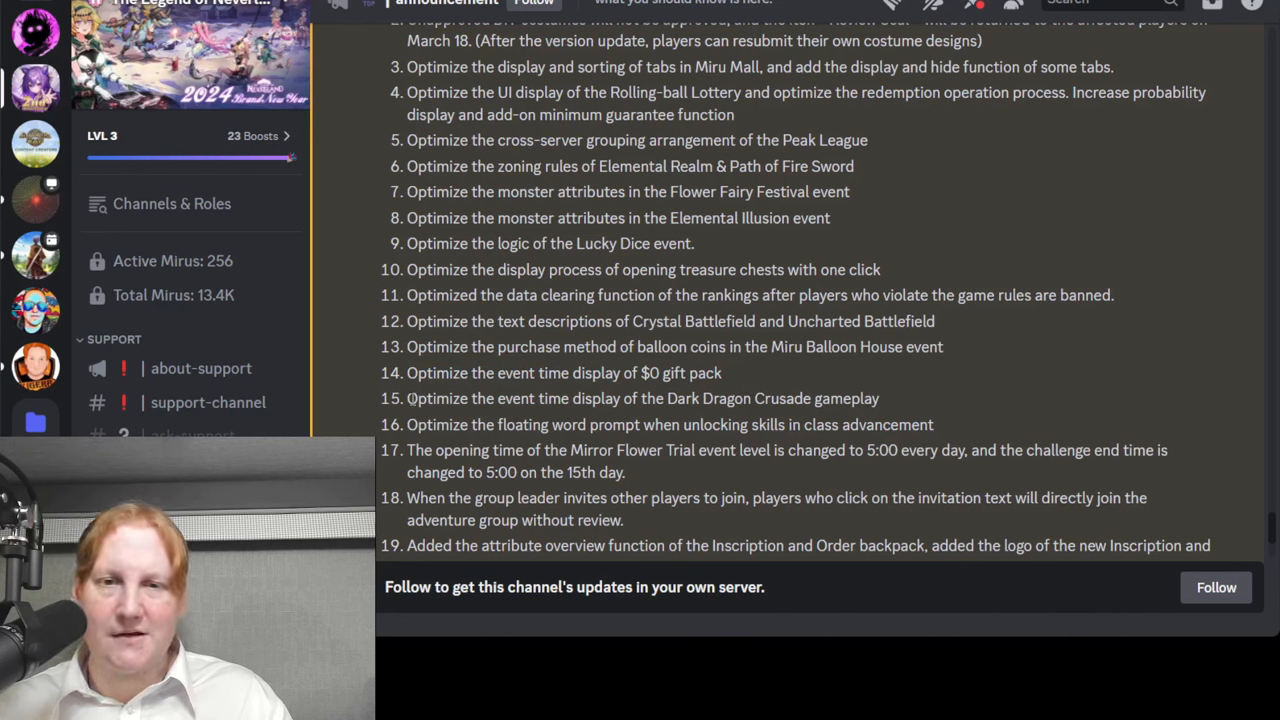
pyautogui.moveTo(406, 398); pyautogui.dragTo(664, 398)
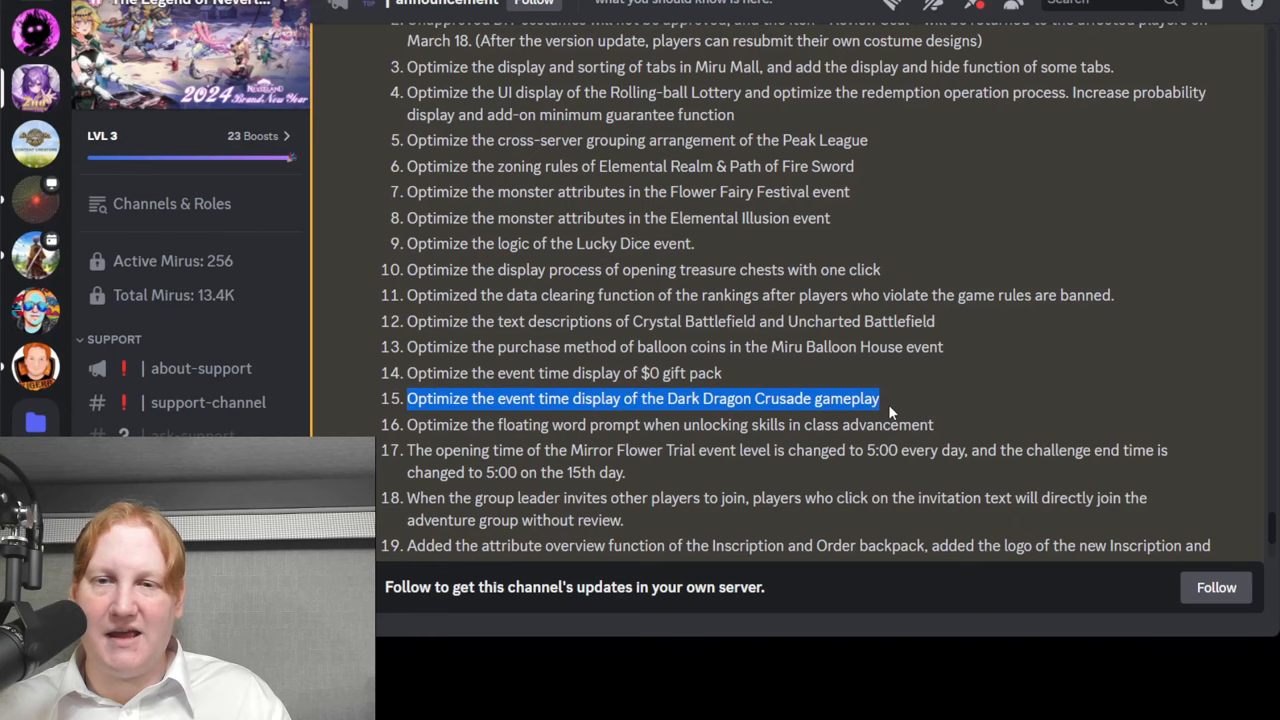
pyautogui.scroll(-3)
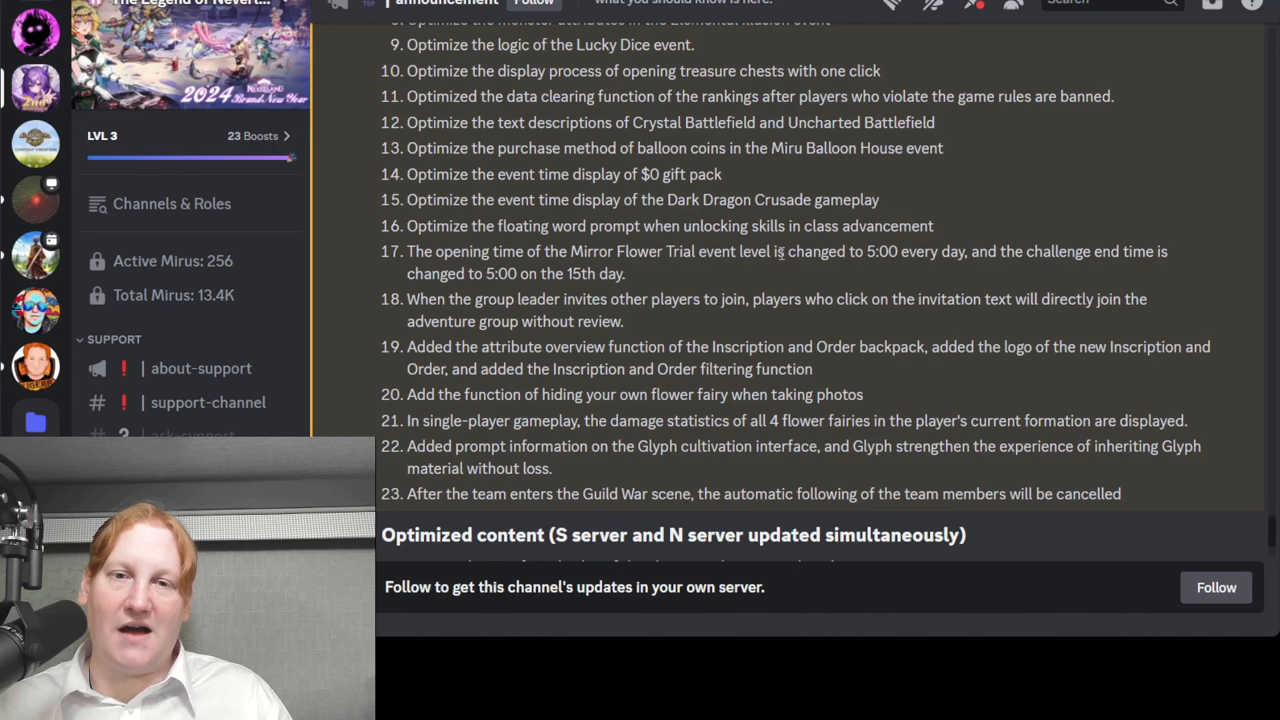
pyautogui.moveTo(640, 280)
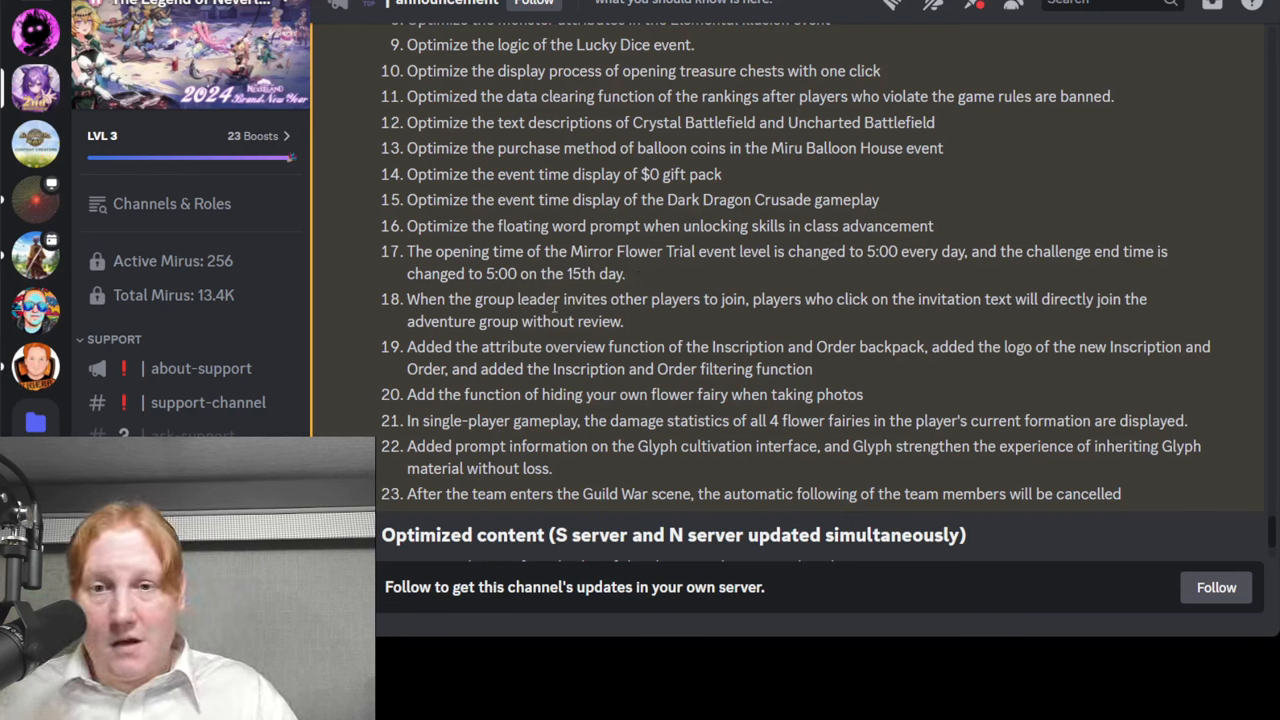
pyautogui.moveTo(500, 364)
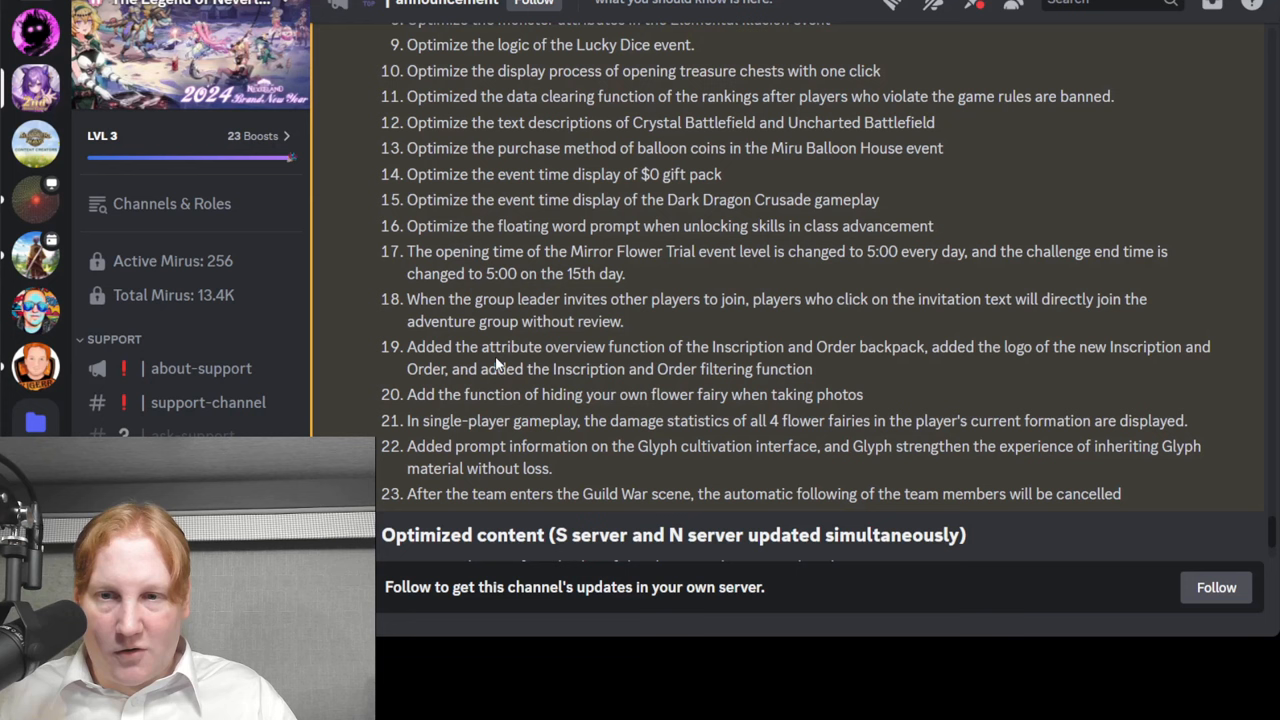
pyautogui.moveTo(826, 368)
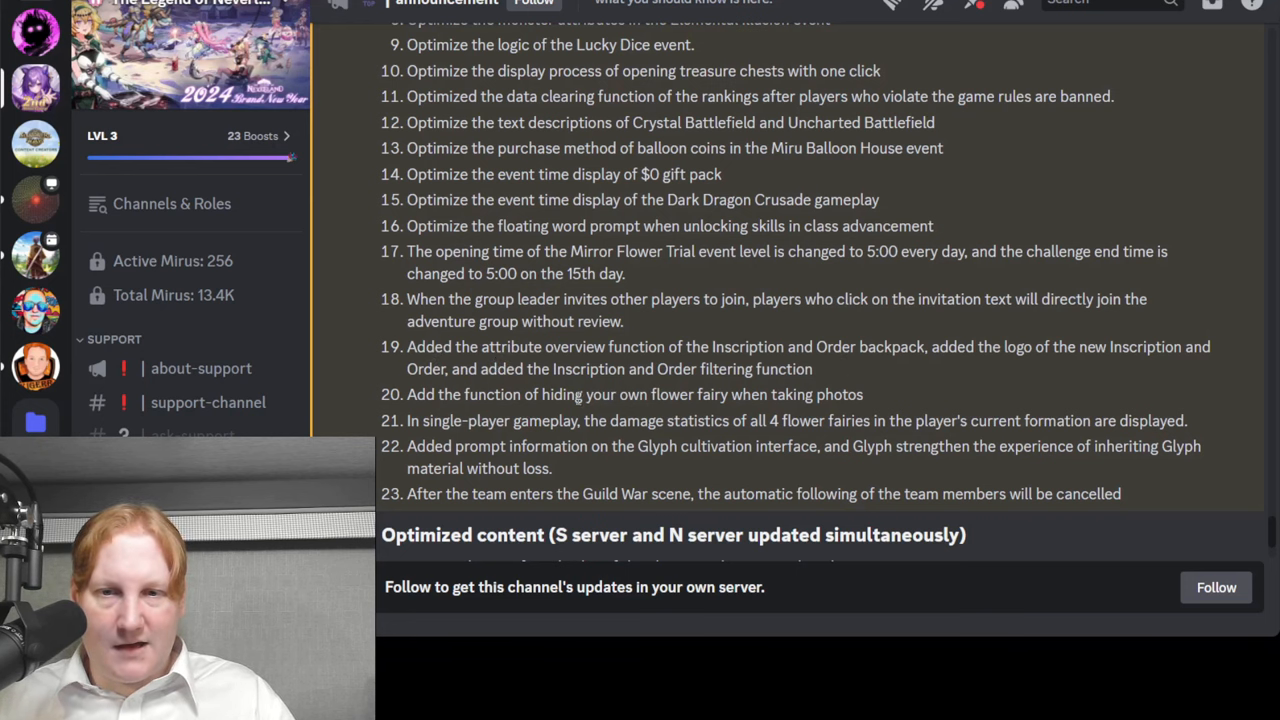
pyautogui.scroll(-3)
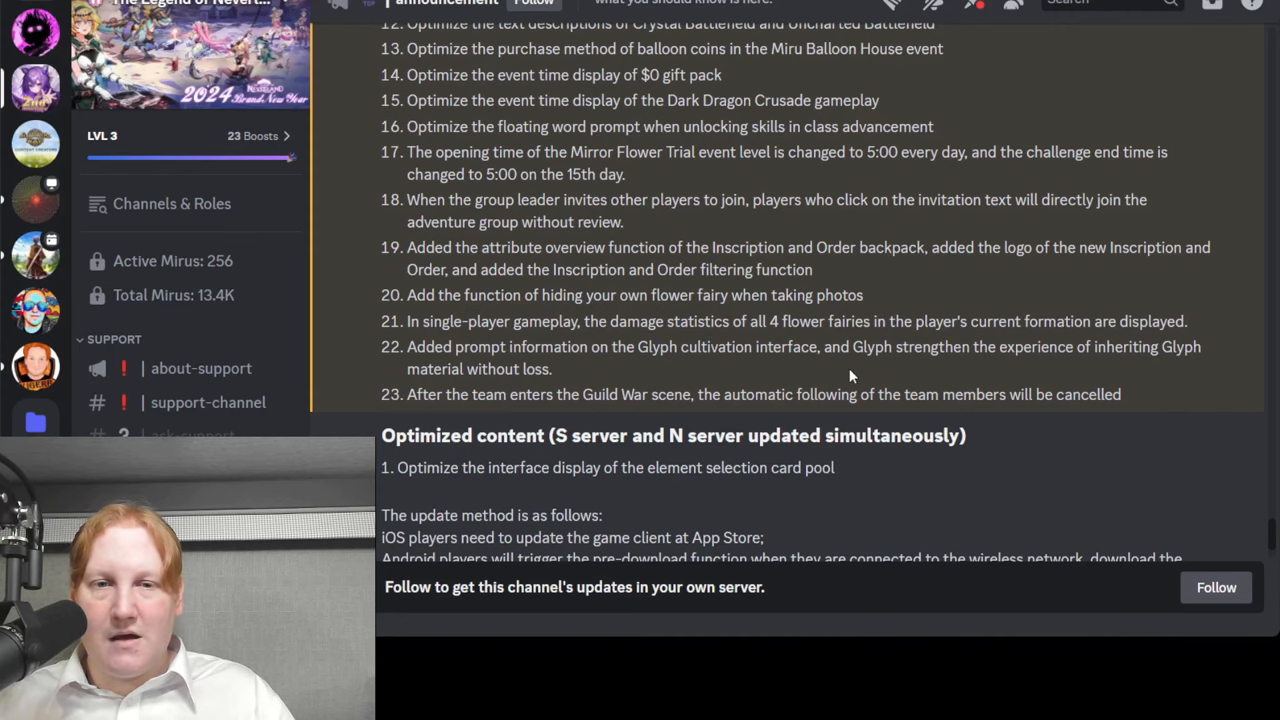
pyautogui.scroll(-3)
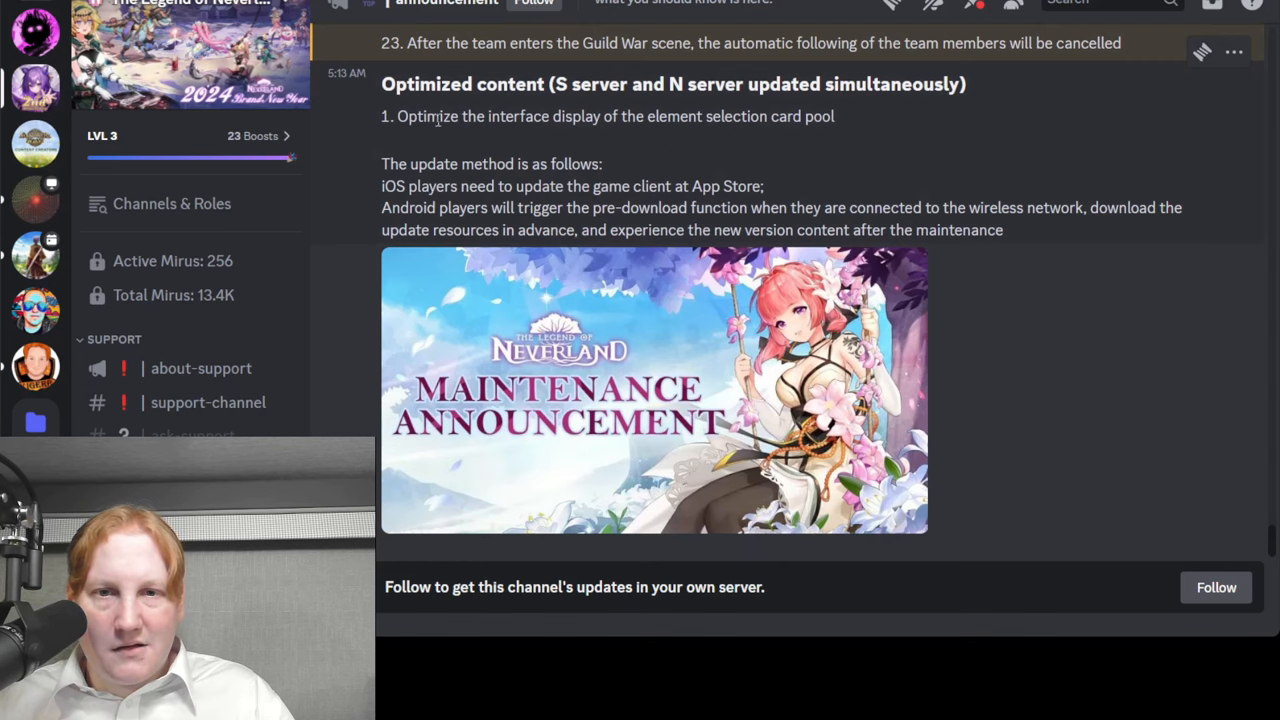
pyautogui.moveTo(396, 116); pyautogui.dragTo(836, 116)
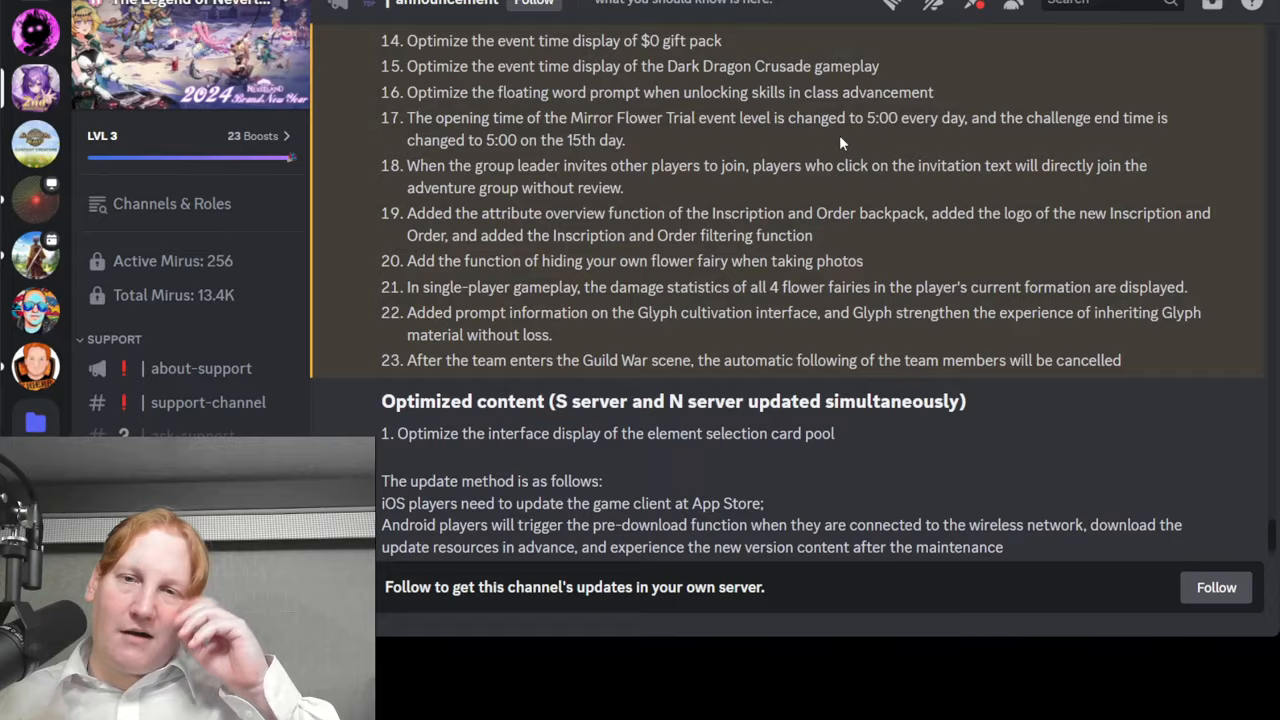
pyautogui.scroll(-3)
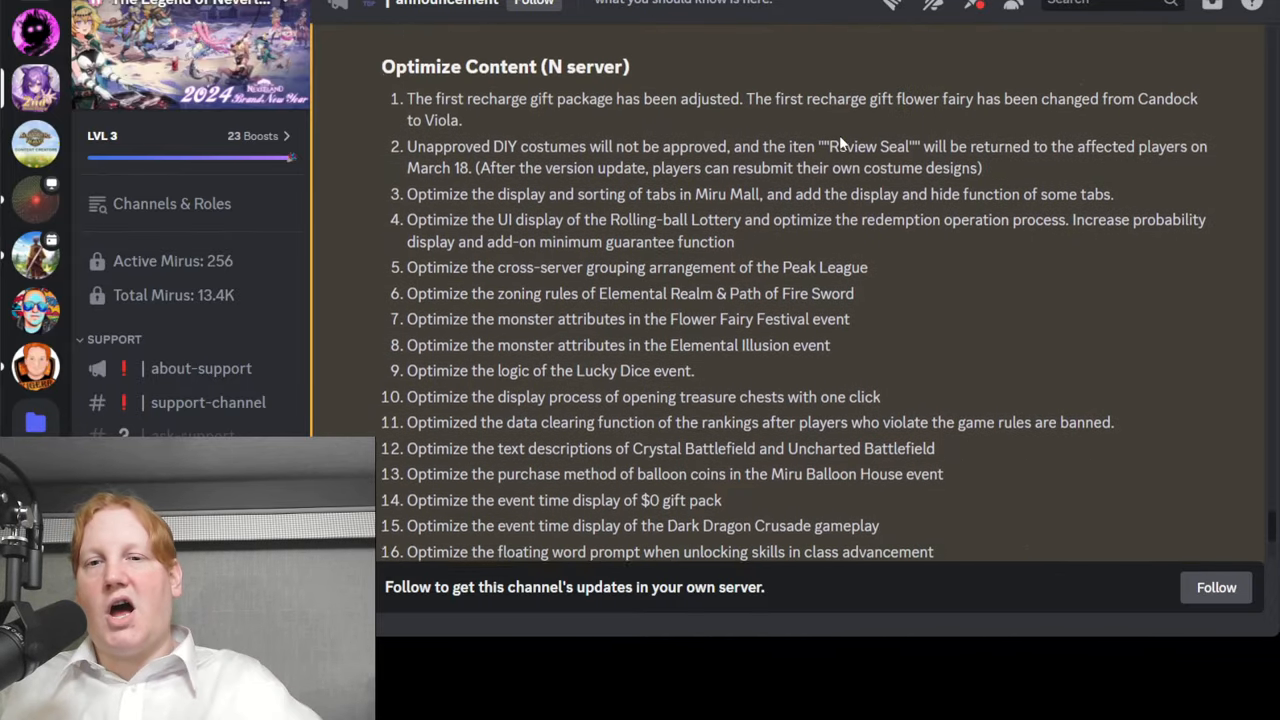
pyautogui.scroll(-3)
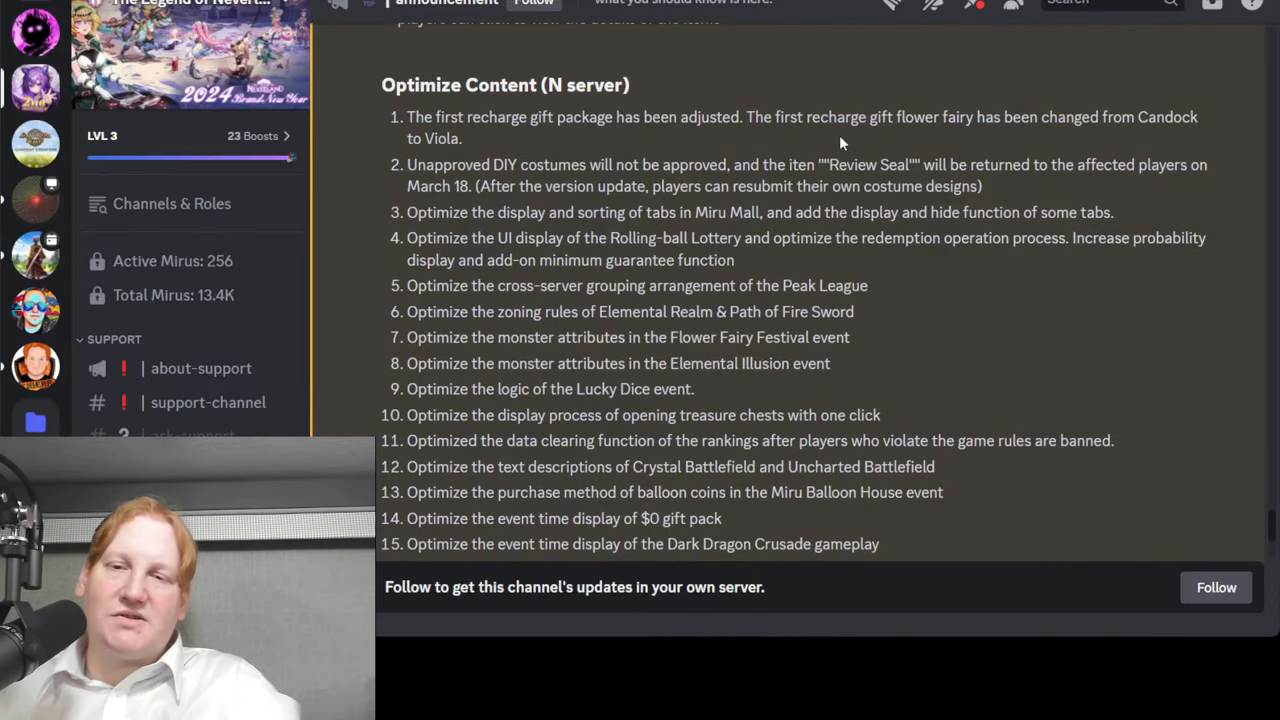
pyautogui.moveTo(796, 304)
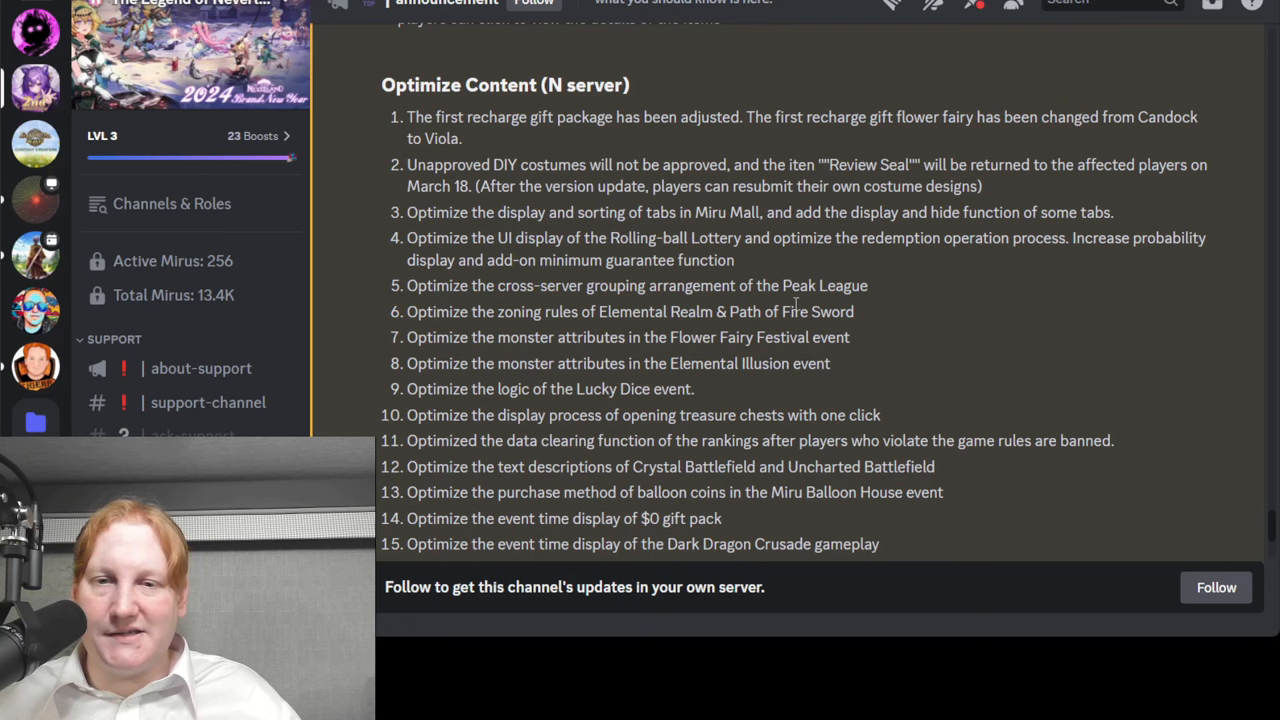
pyautogui.scroll(-3)
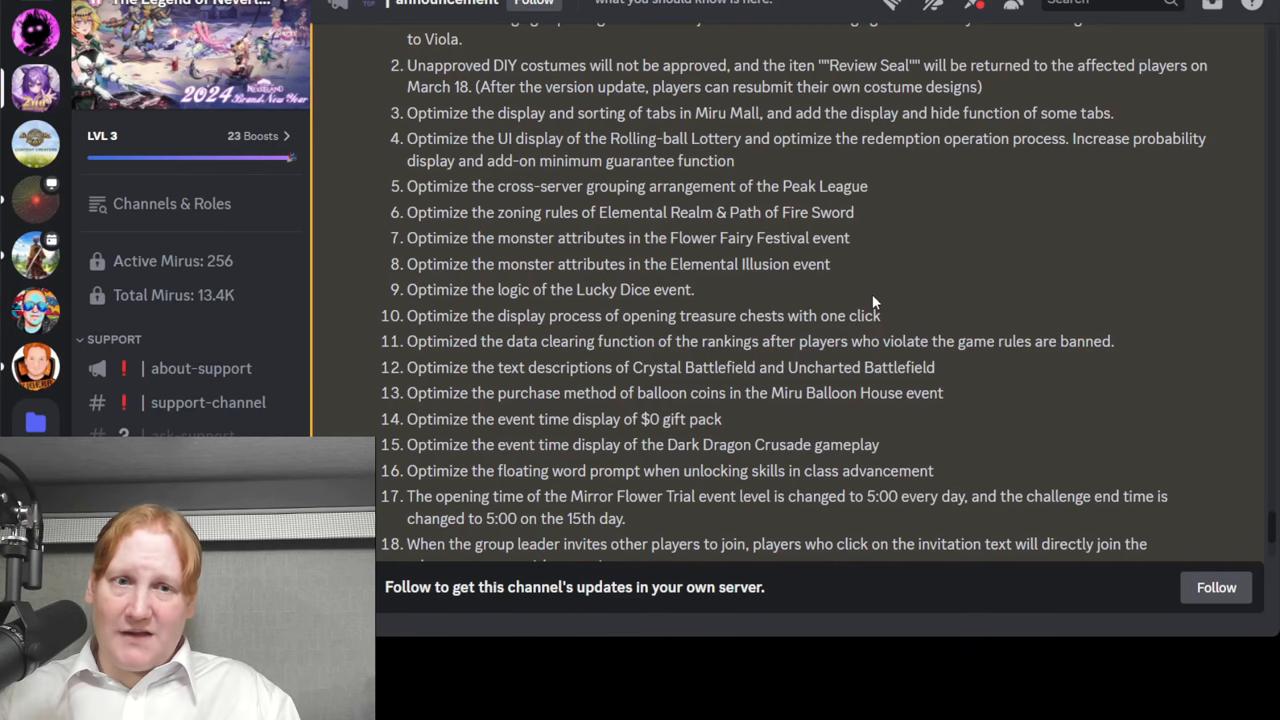
pyautogui.moveTo(36, 368)
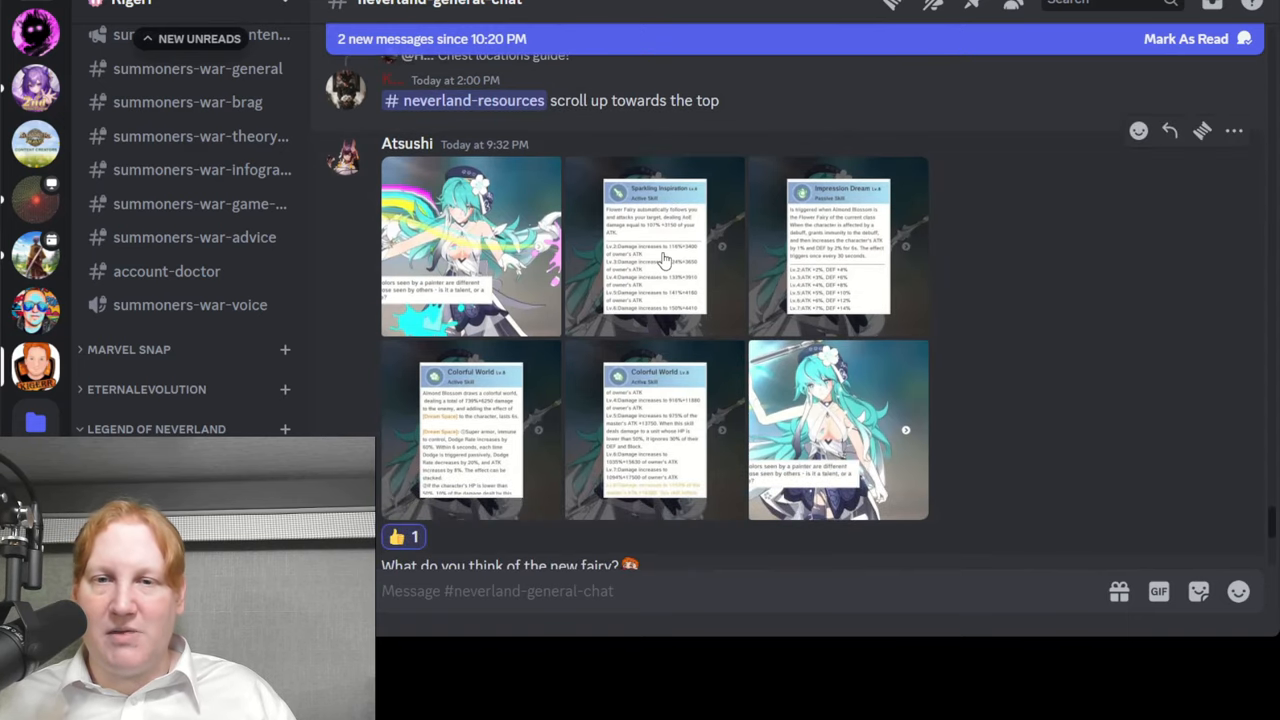
# View the fairy post's skill screenshot, then the Almond Blossom character screenshot, at full size
pyautogui.click(654, 248)
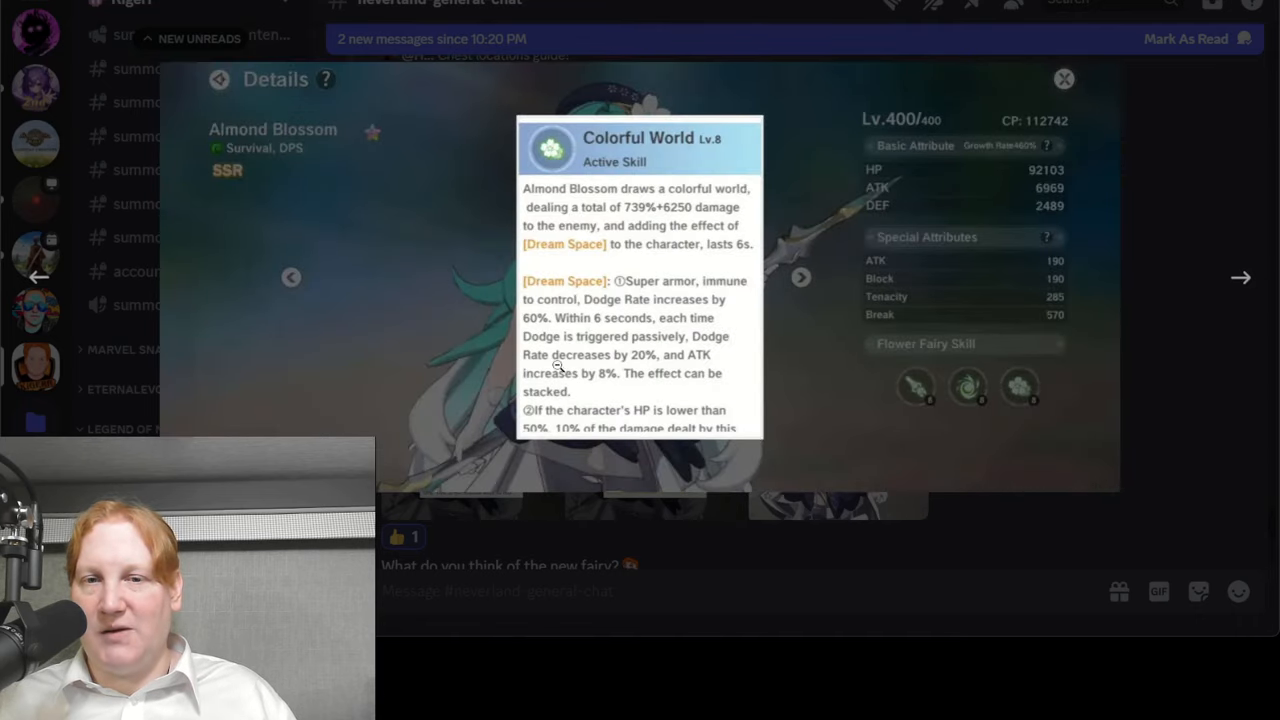
pyautogui.moveTo(646, 252)
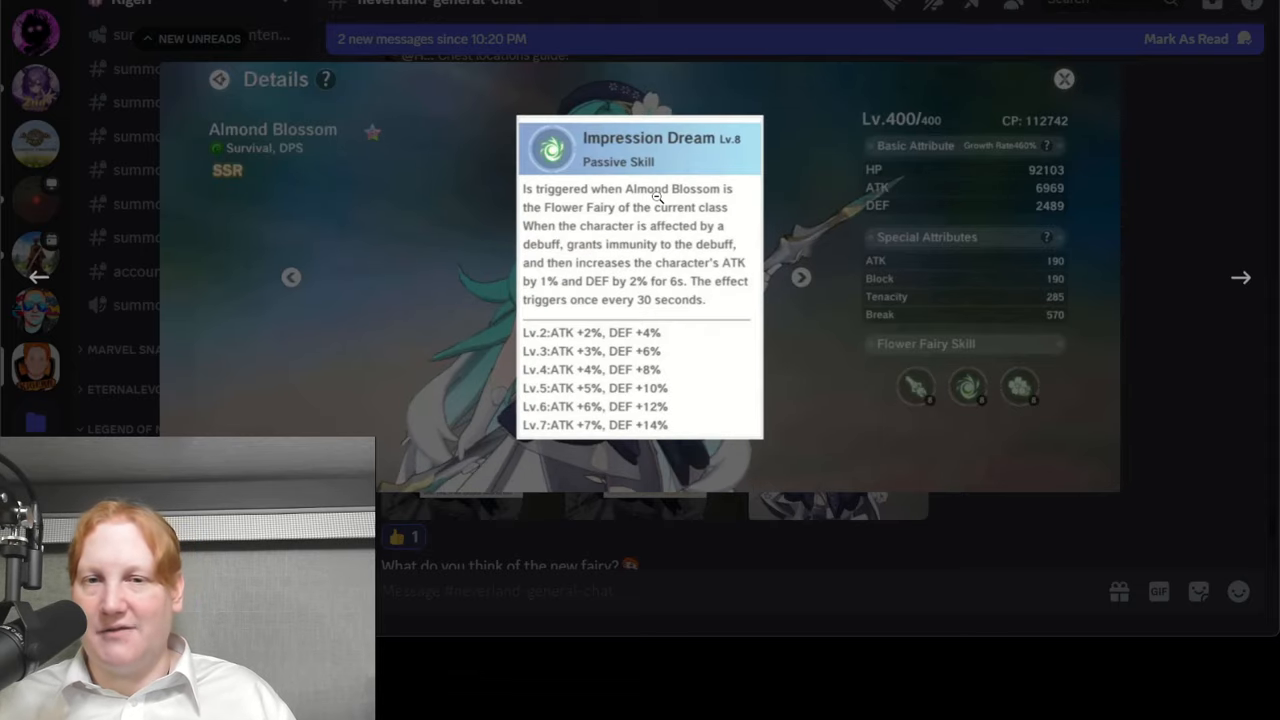
pyautogui.click(1064, 80)
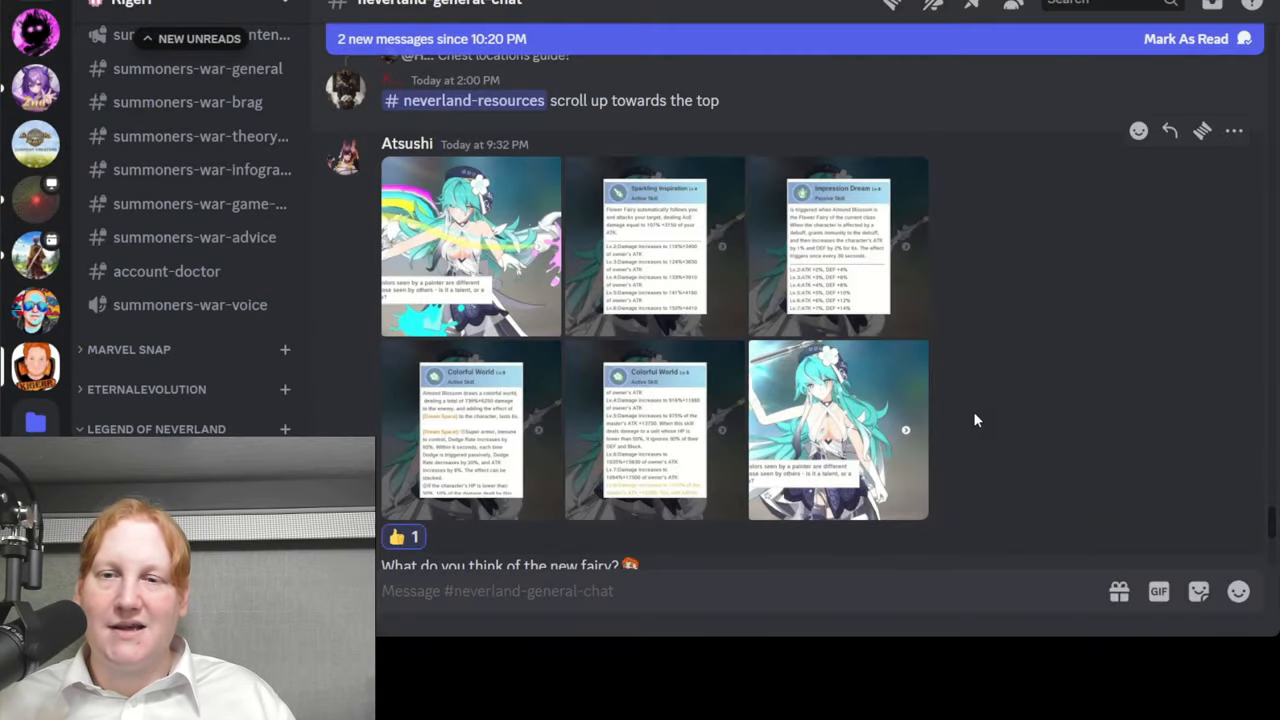
pyautogui.click(838, 430)
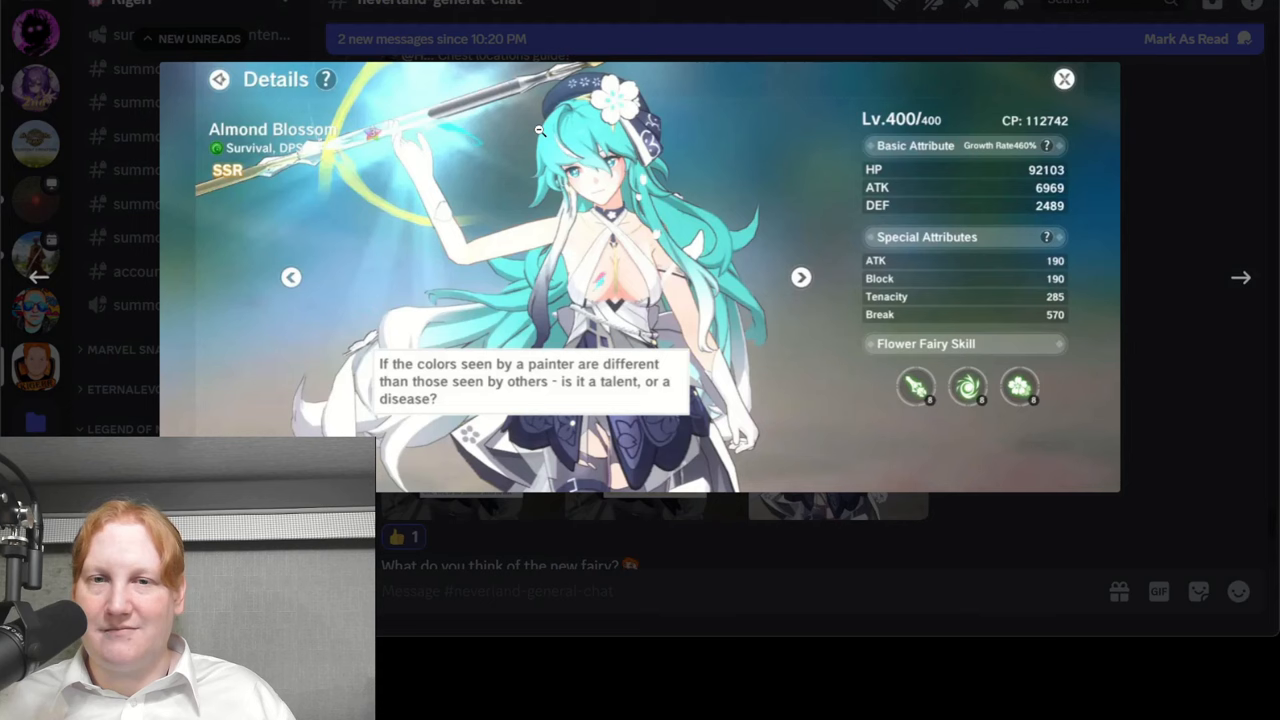